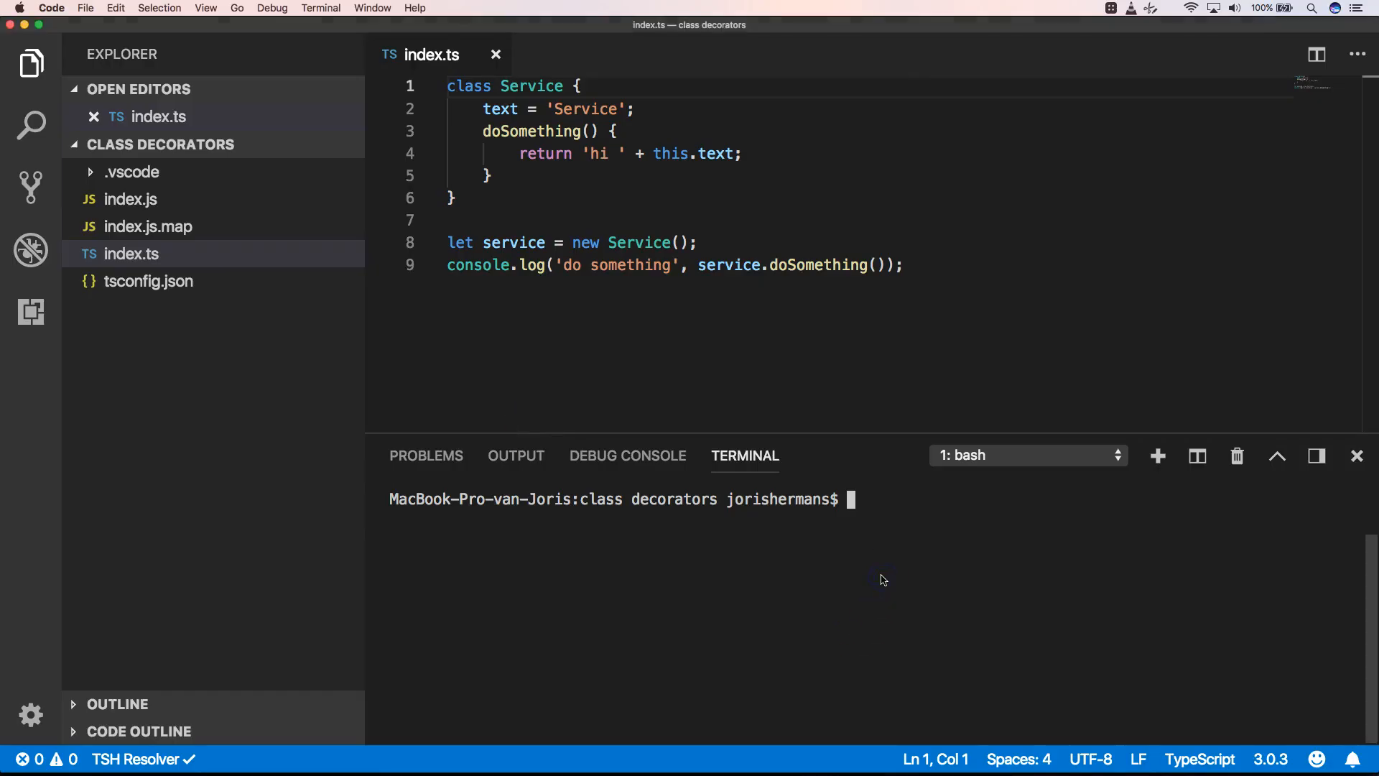
# Step: Run node . in the terminal, printing "do something hi Service"
pyautogui.write('node .')
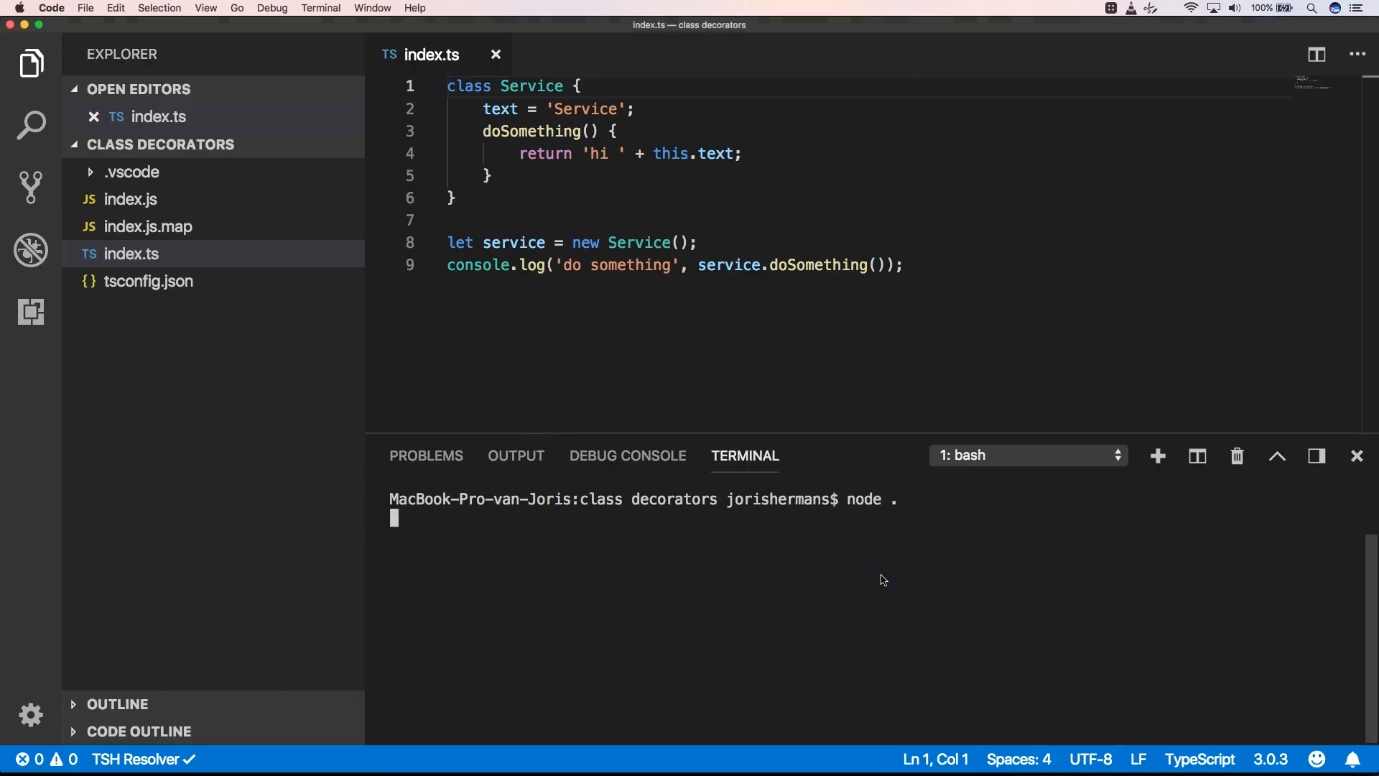
pyautogui.press('Return')
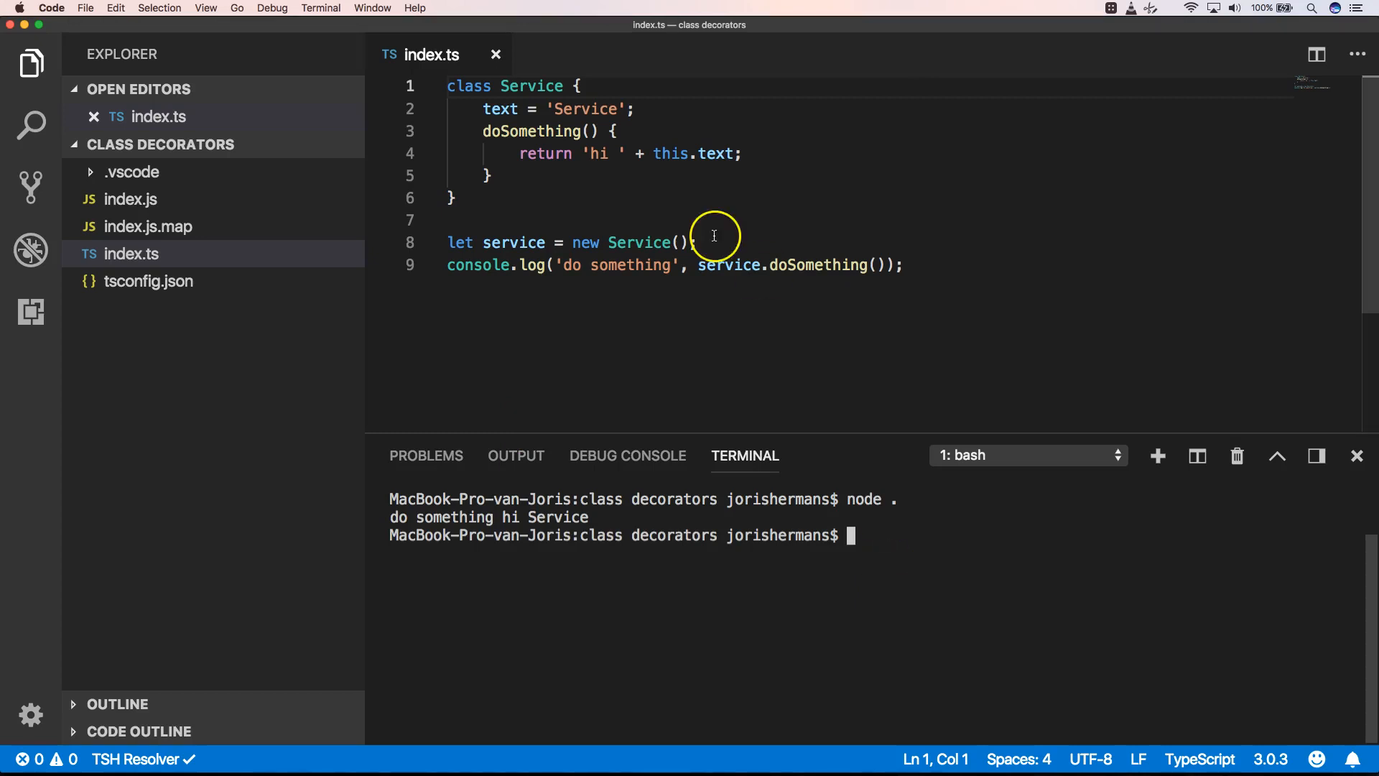
# Step: Fold and unfold the Service class, then add a blank line above it
pyautogui.click(431, 86)
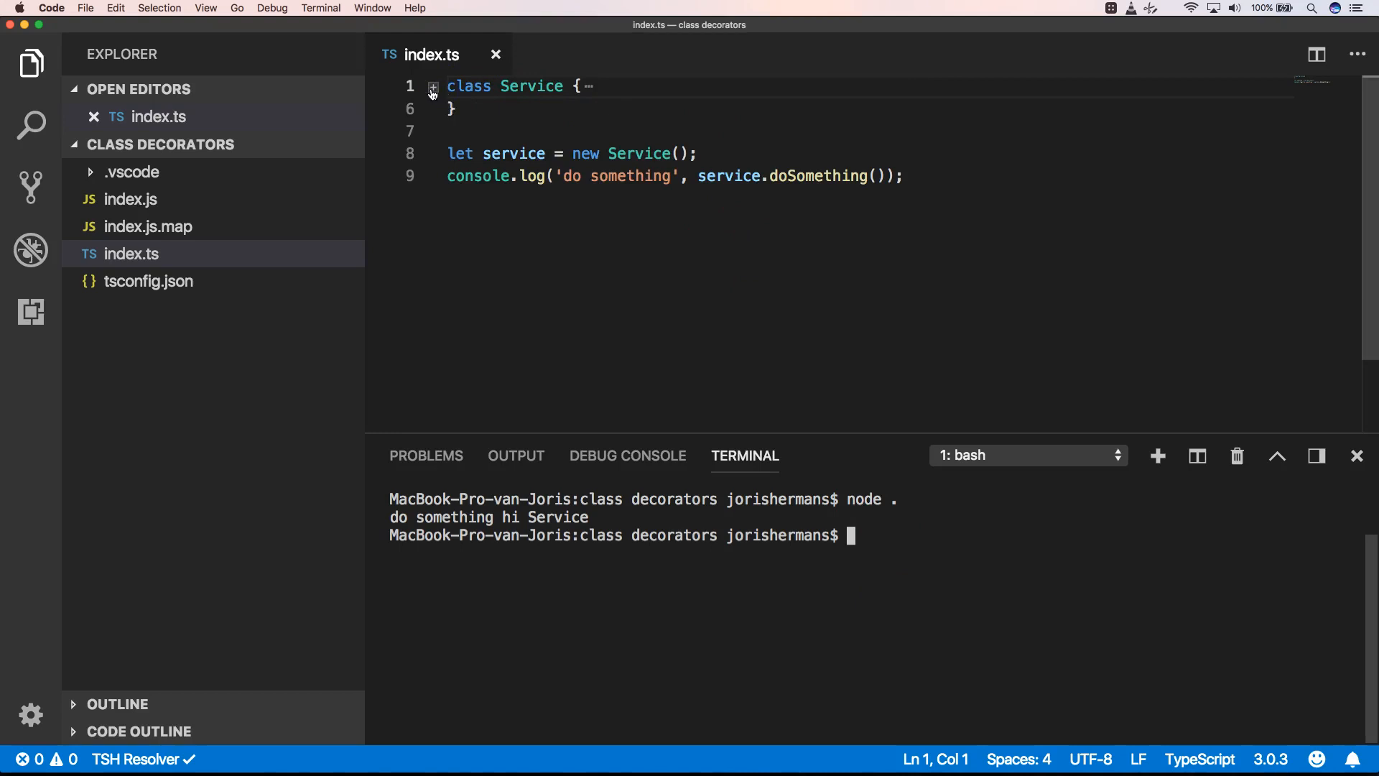
pyautogui.click(431, 86)
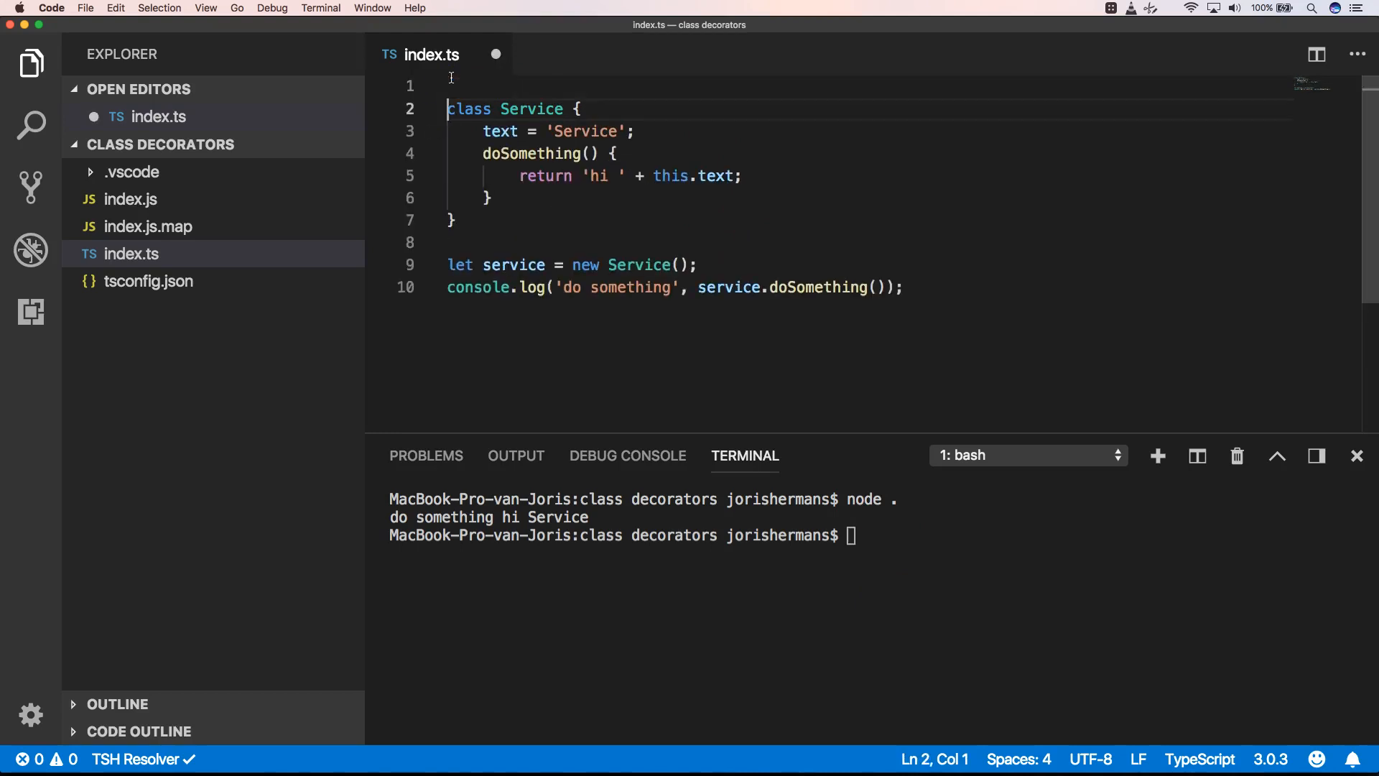
pyautogui.press('enter')
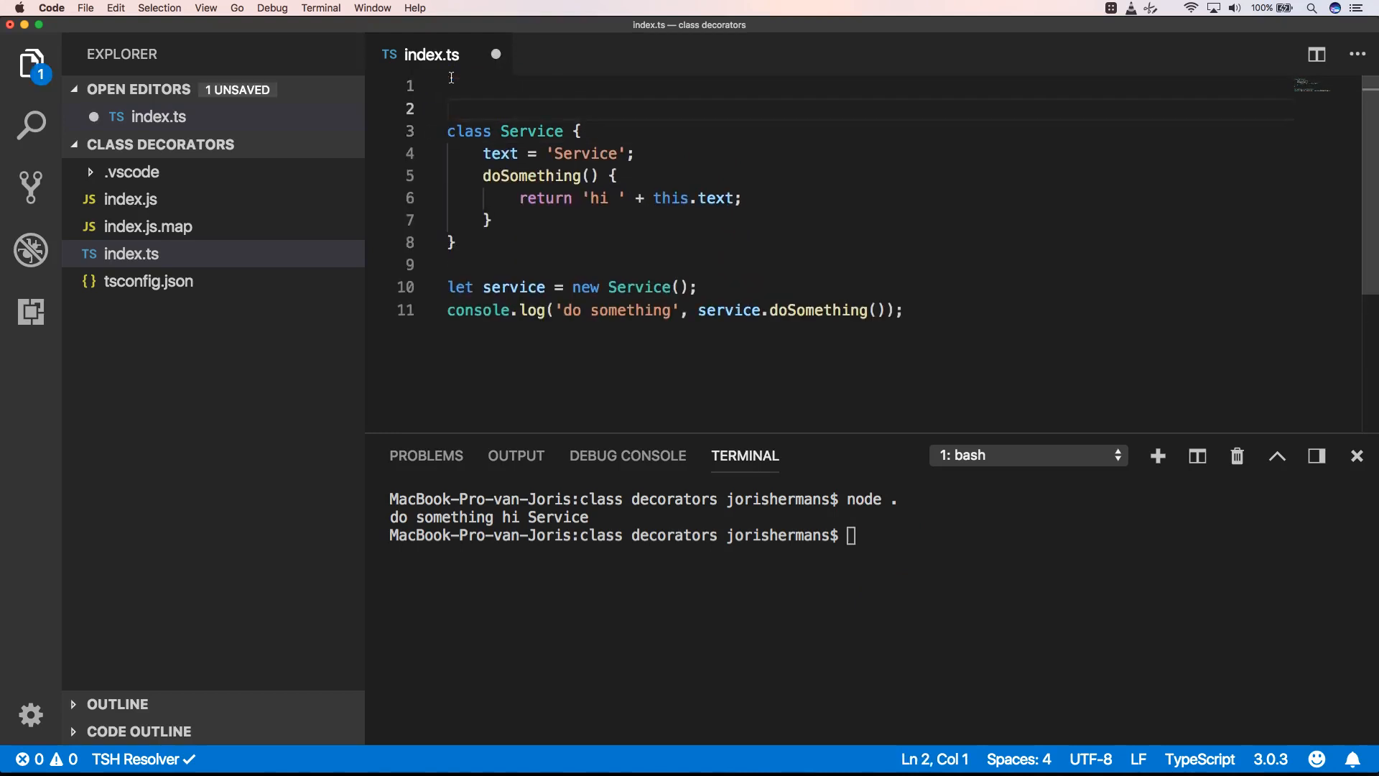
pyautogui.write('@')
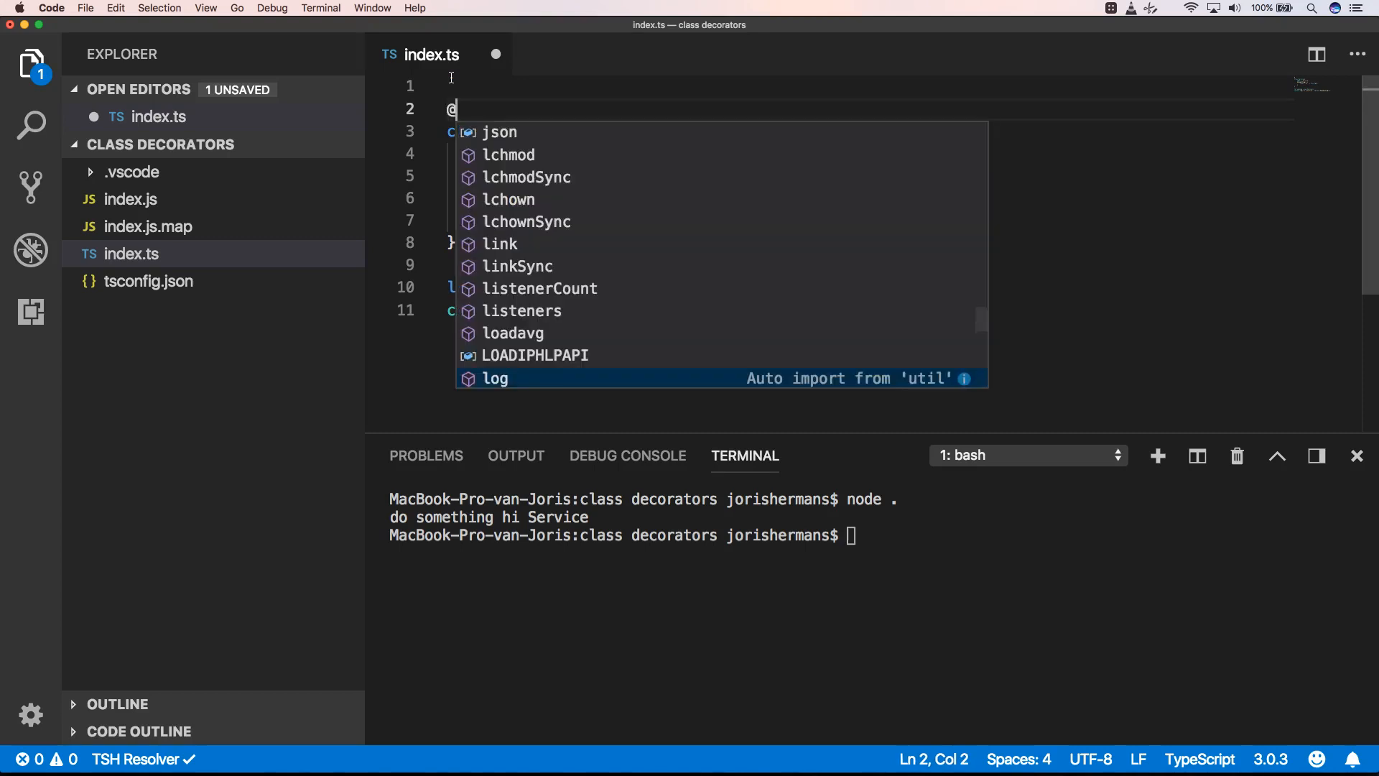
pyautogui.press('Escape')
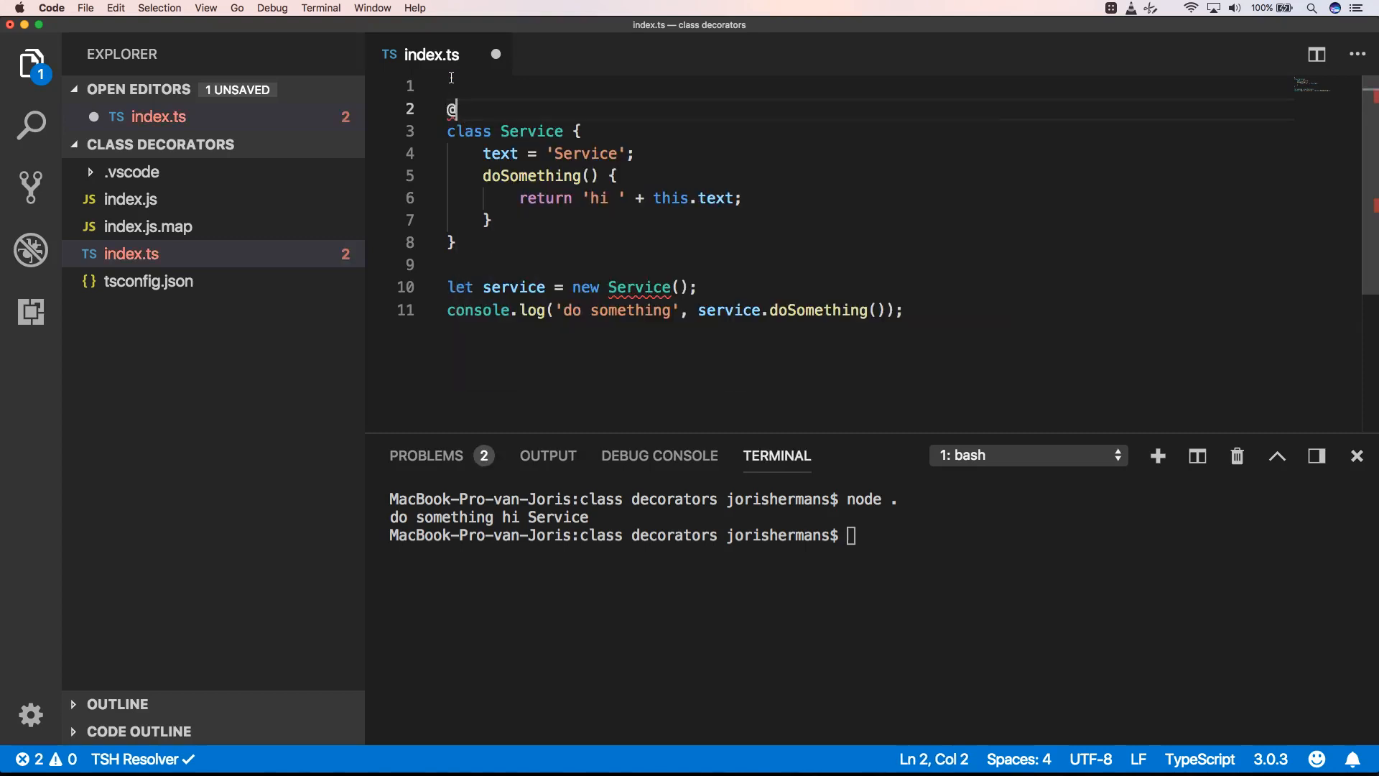
pyautogui.write('log()')
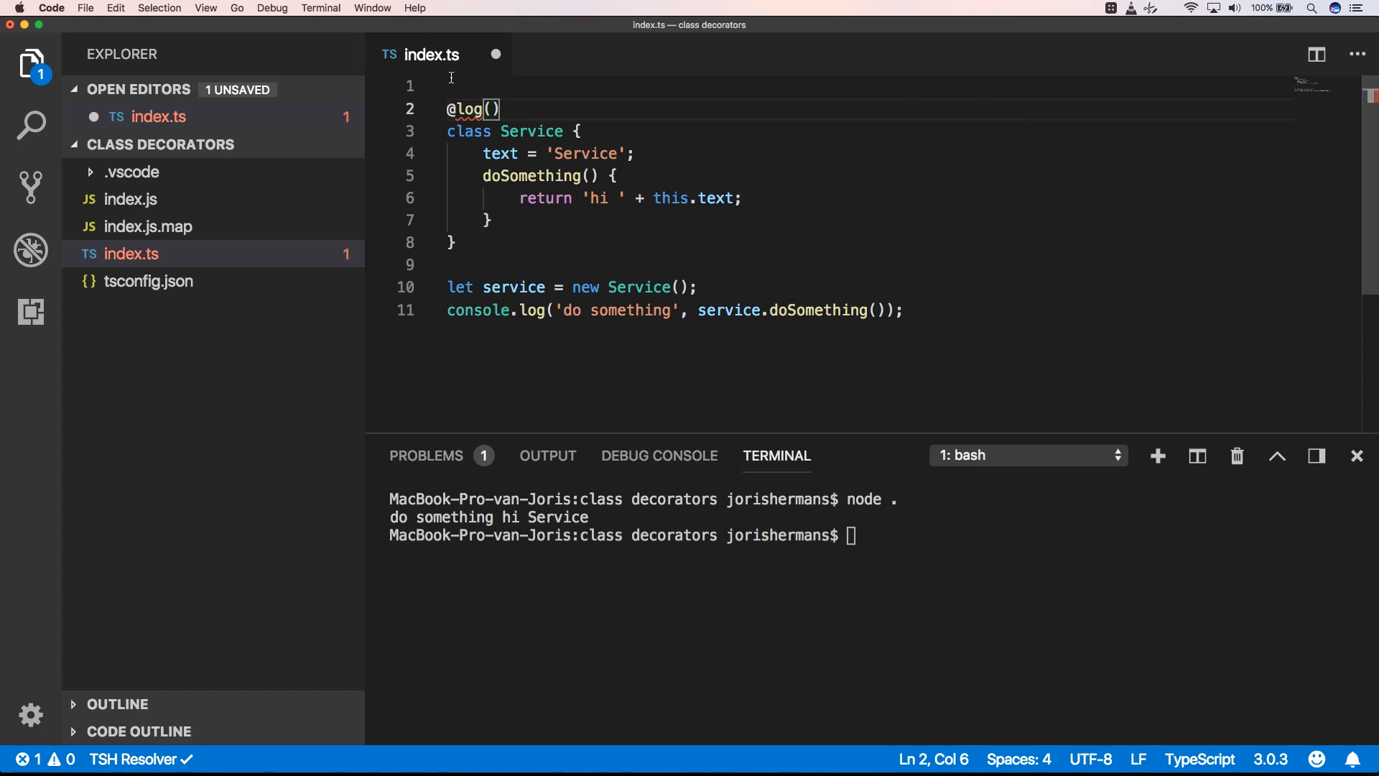
pyautogui.write("''")
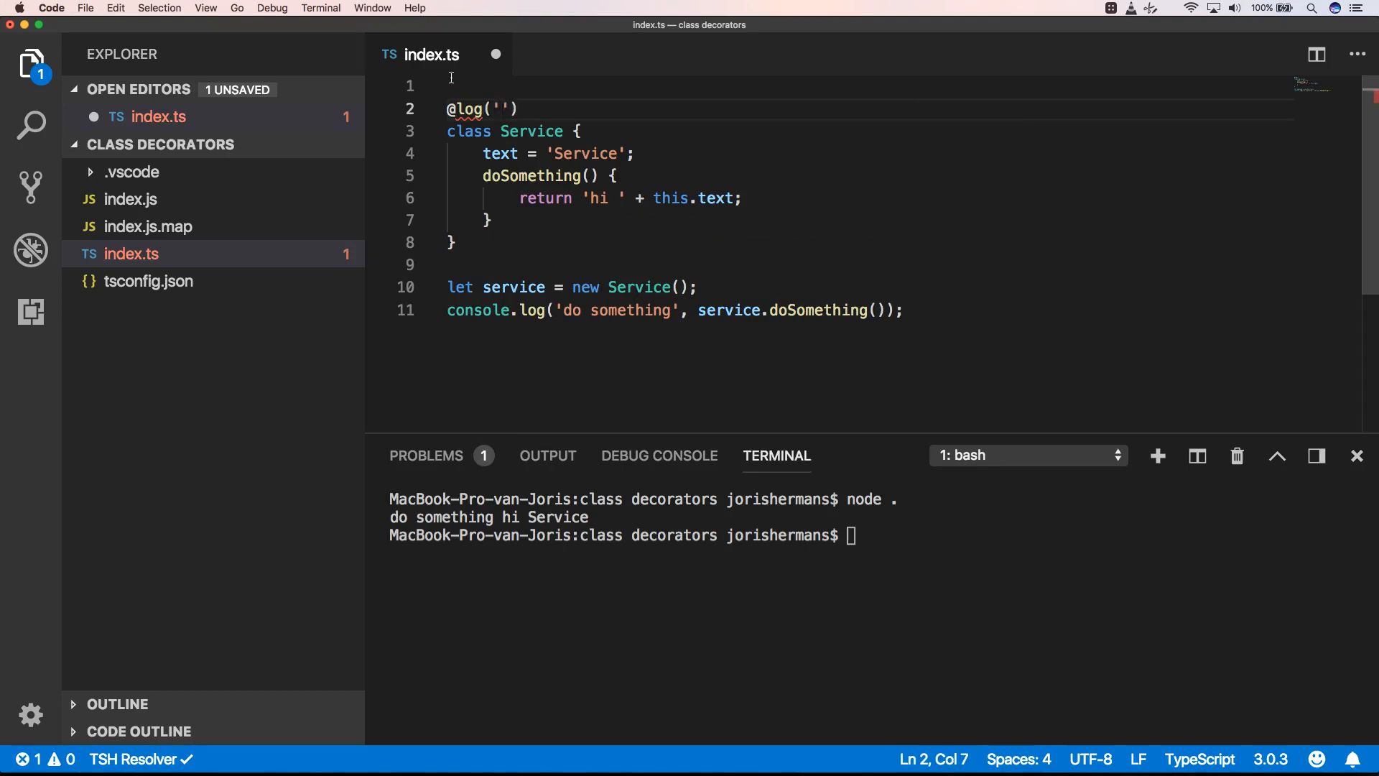
pyautogui.write('Service A')
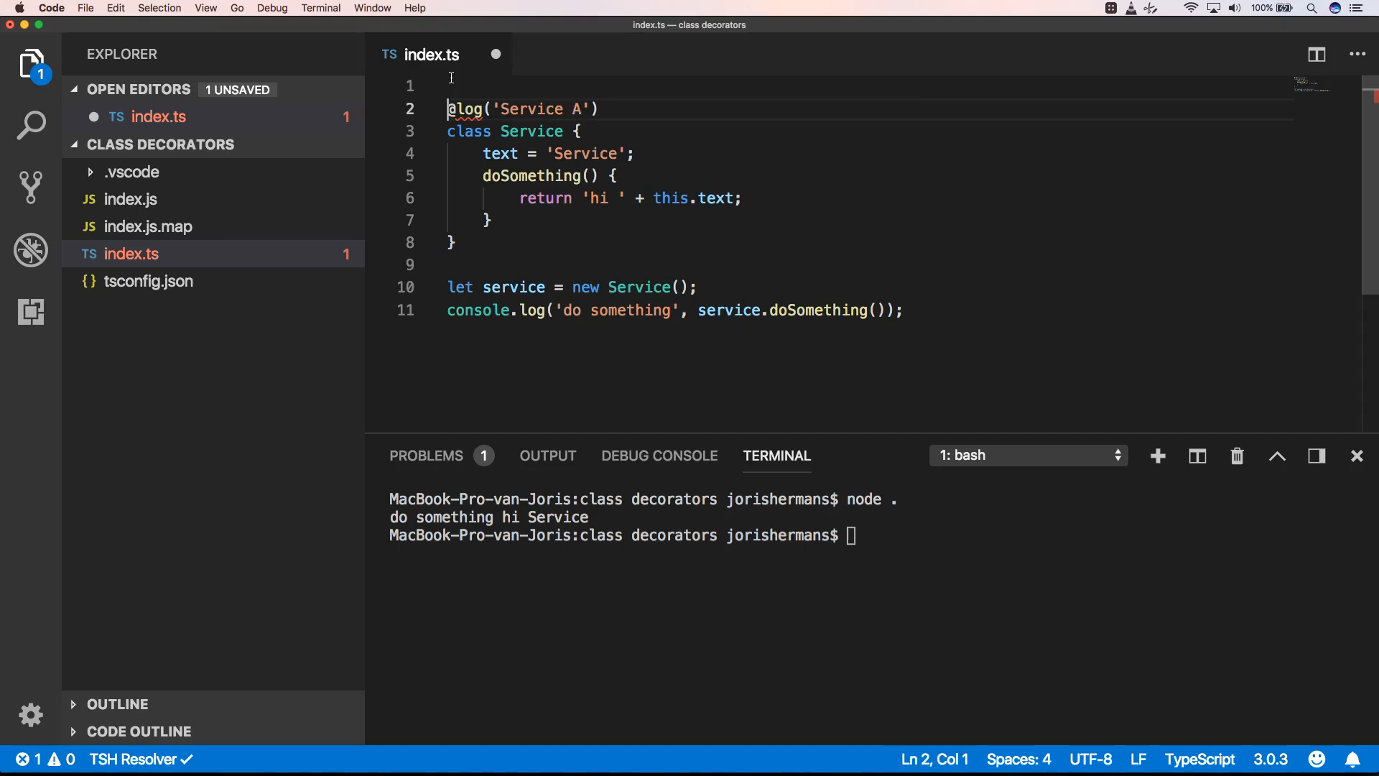
pyautogui.press('Enter')
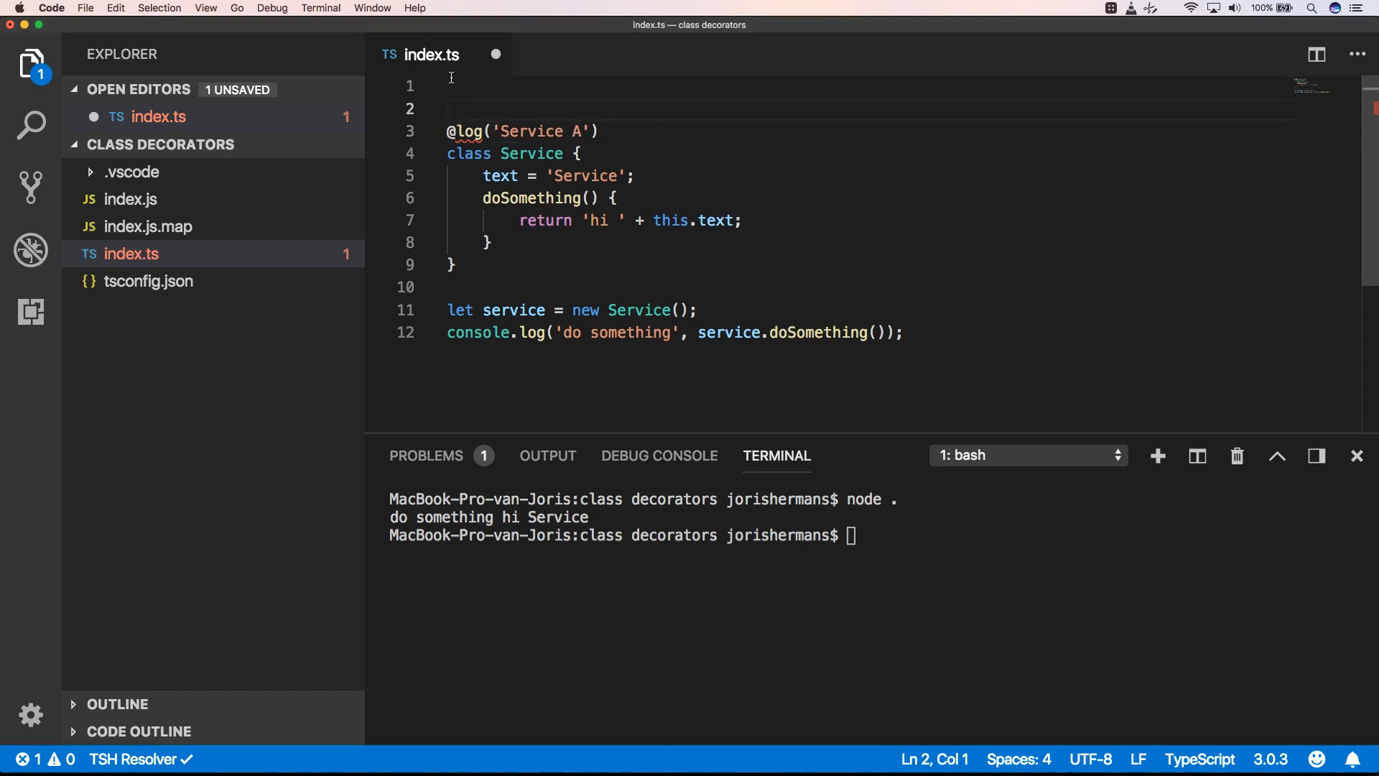
# Step: On line 1 declare function log(text: string) { and begin a return inside it
pyautogui.click(450, 84)
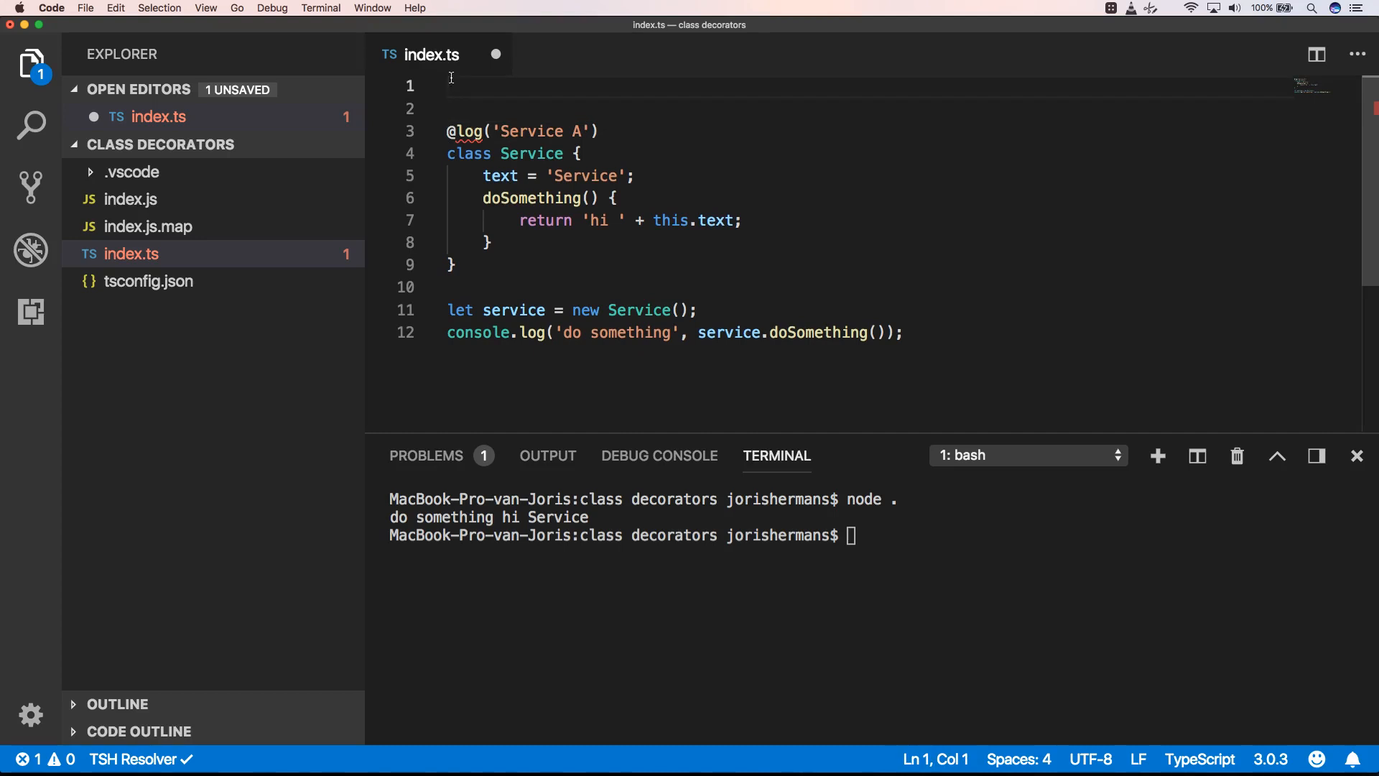
pyautogui.write('functio')
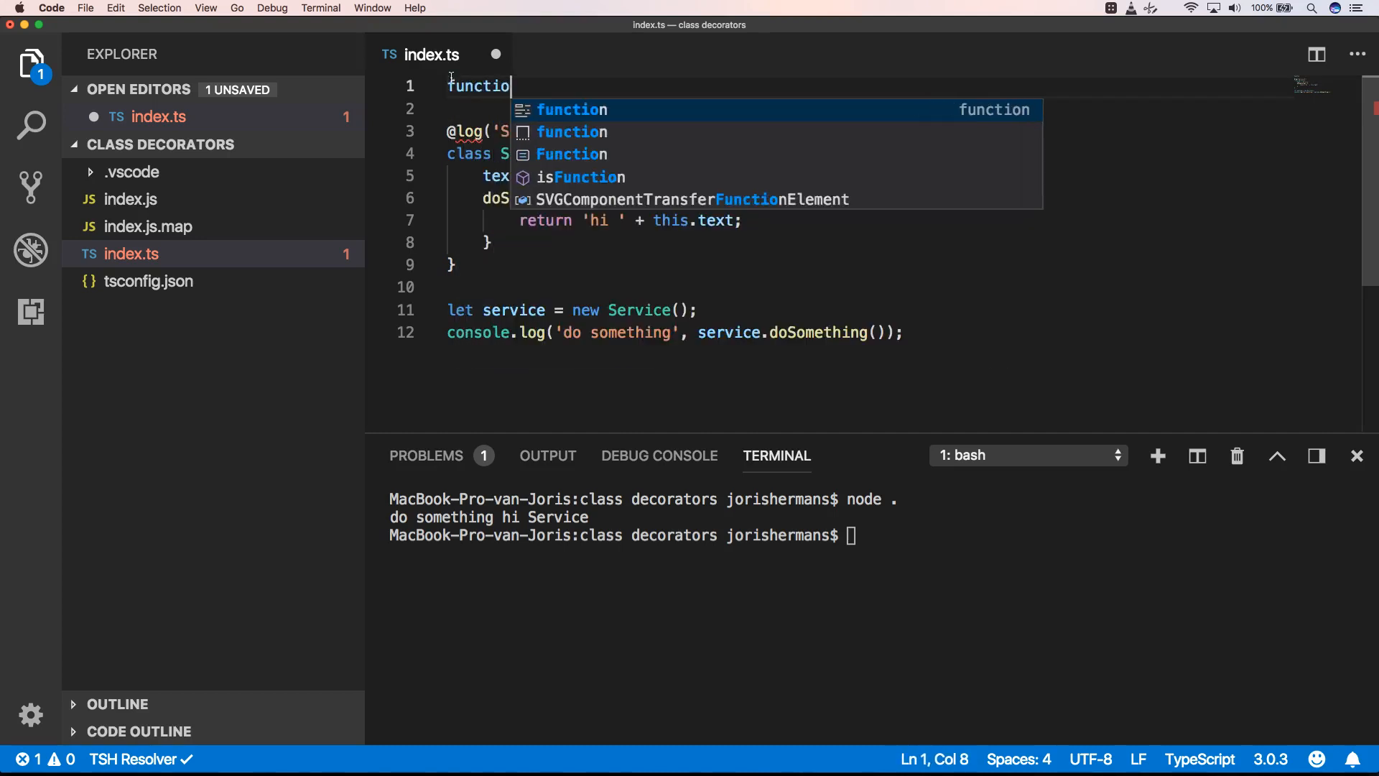
pyautogui.write('log()')
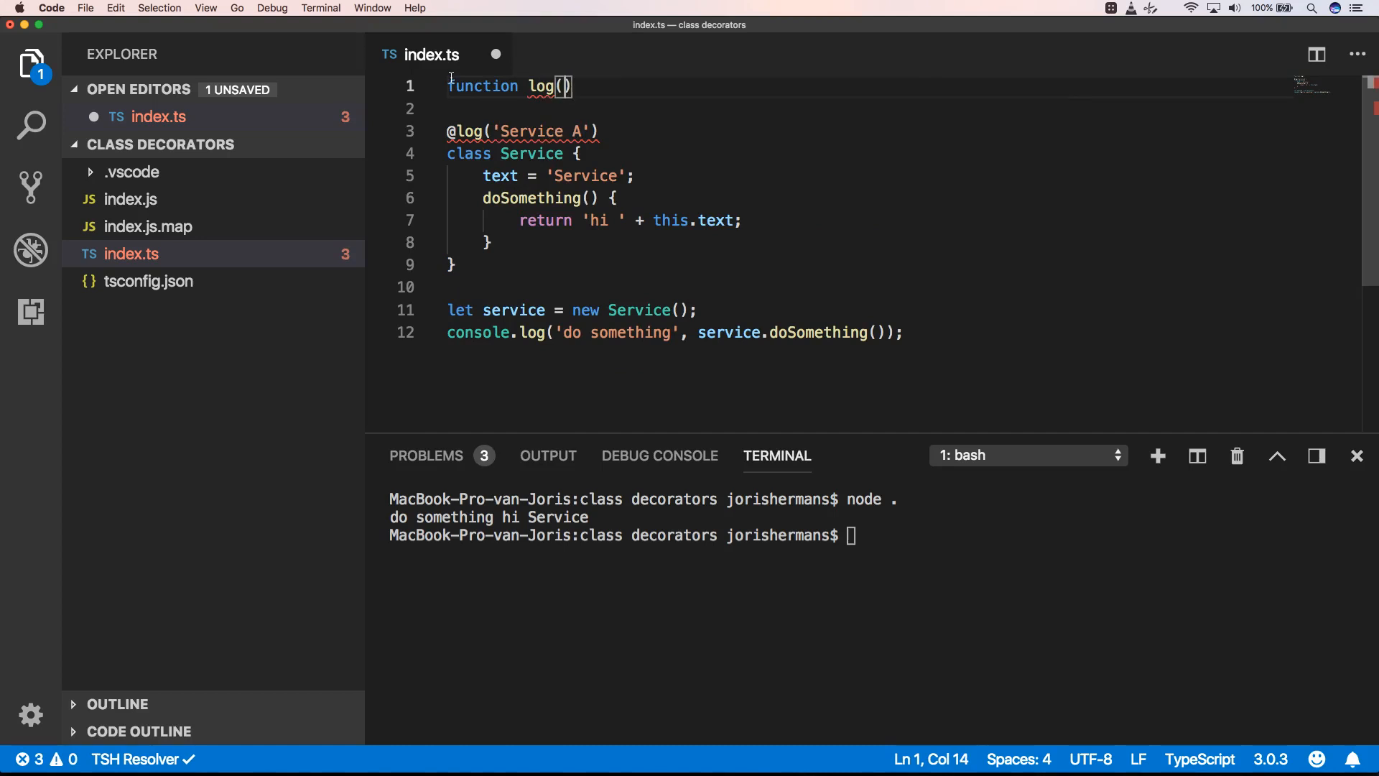
pyautogui.write('text: string')
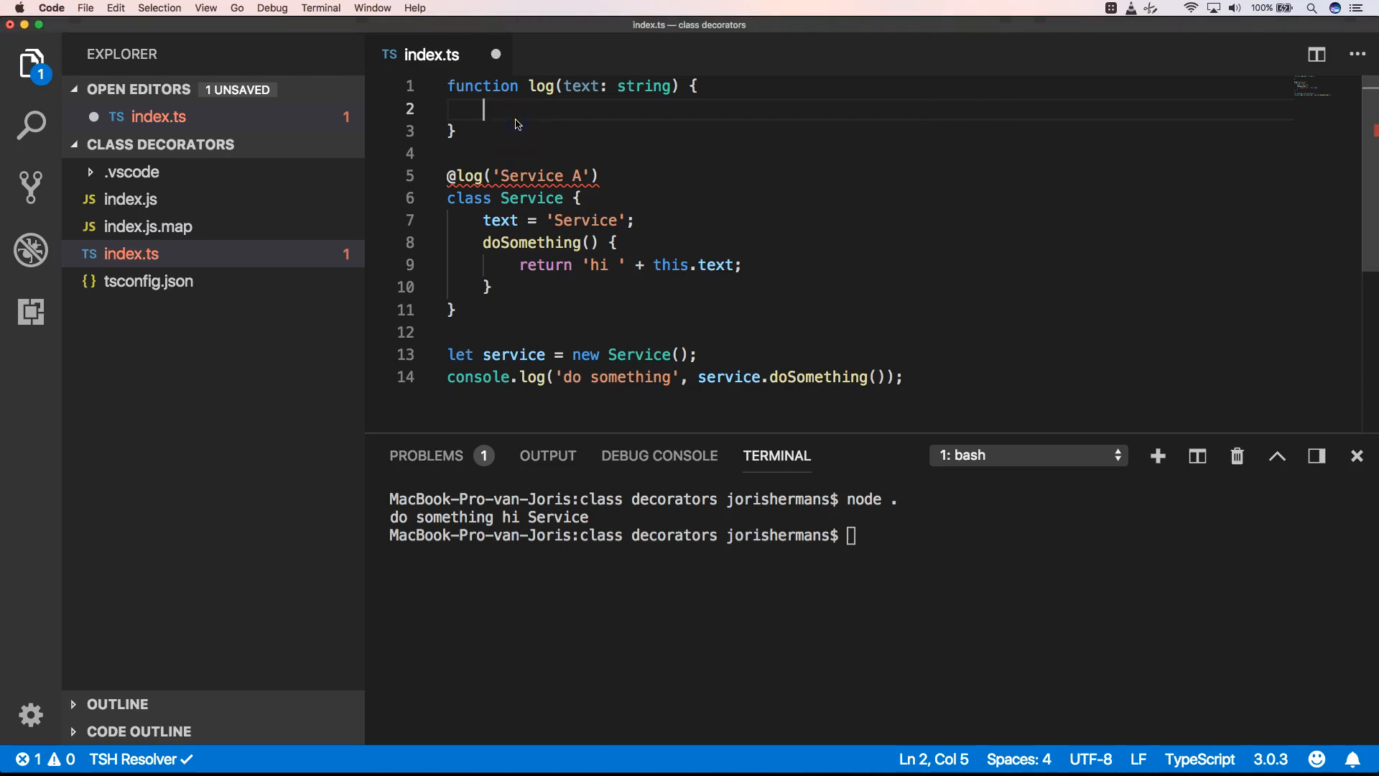
pyautogui.write('return')
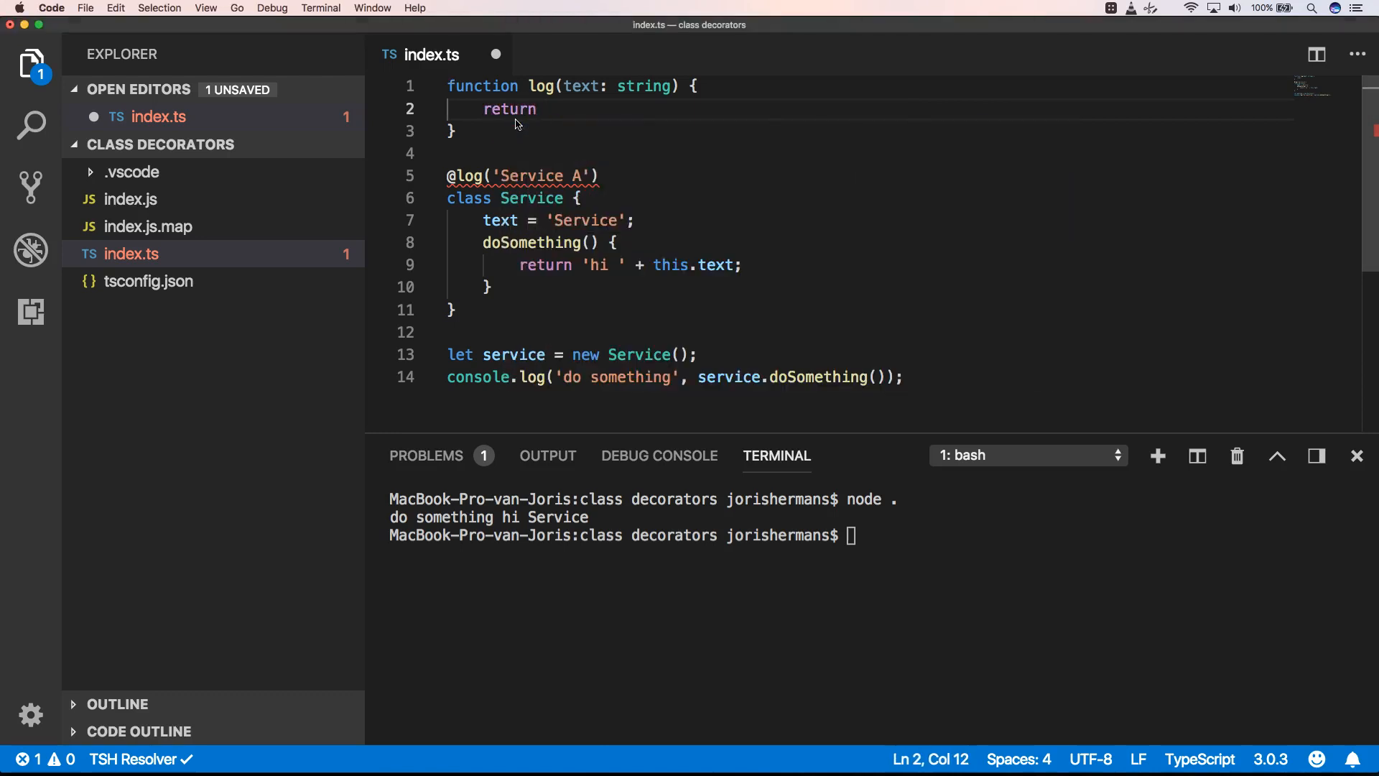
# Step: Return function<T extends {new(...args:any[]):{}}>(target: T) { with a return started inside
pyautogui.write('function<T extends {new(...args:any[]):{}}>(target: T) {')
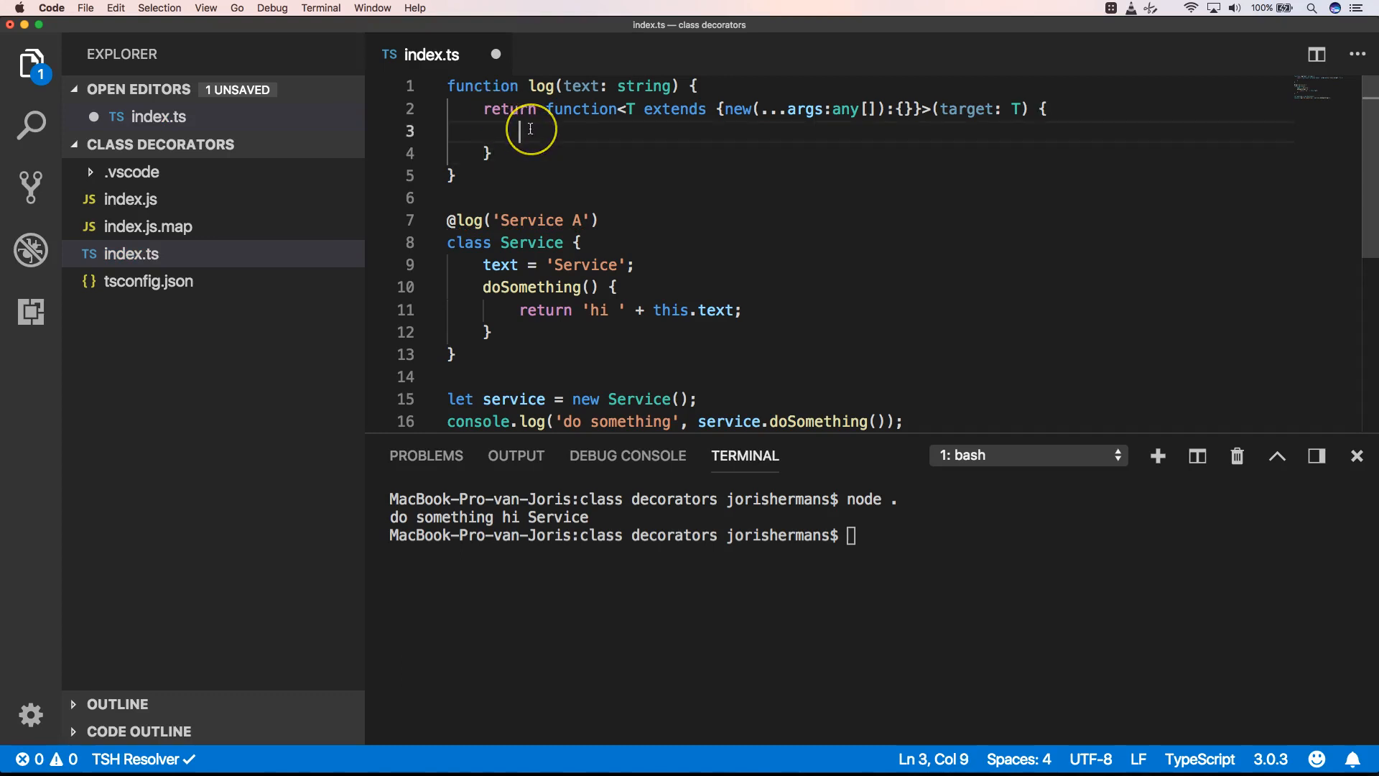
pyautogui.moveTo(601, 115)
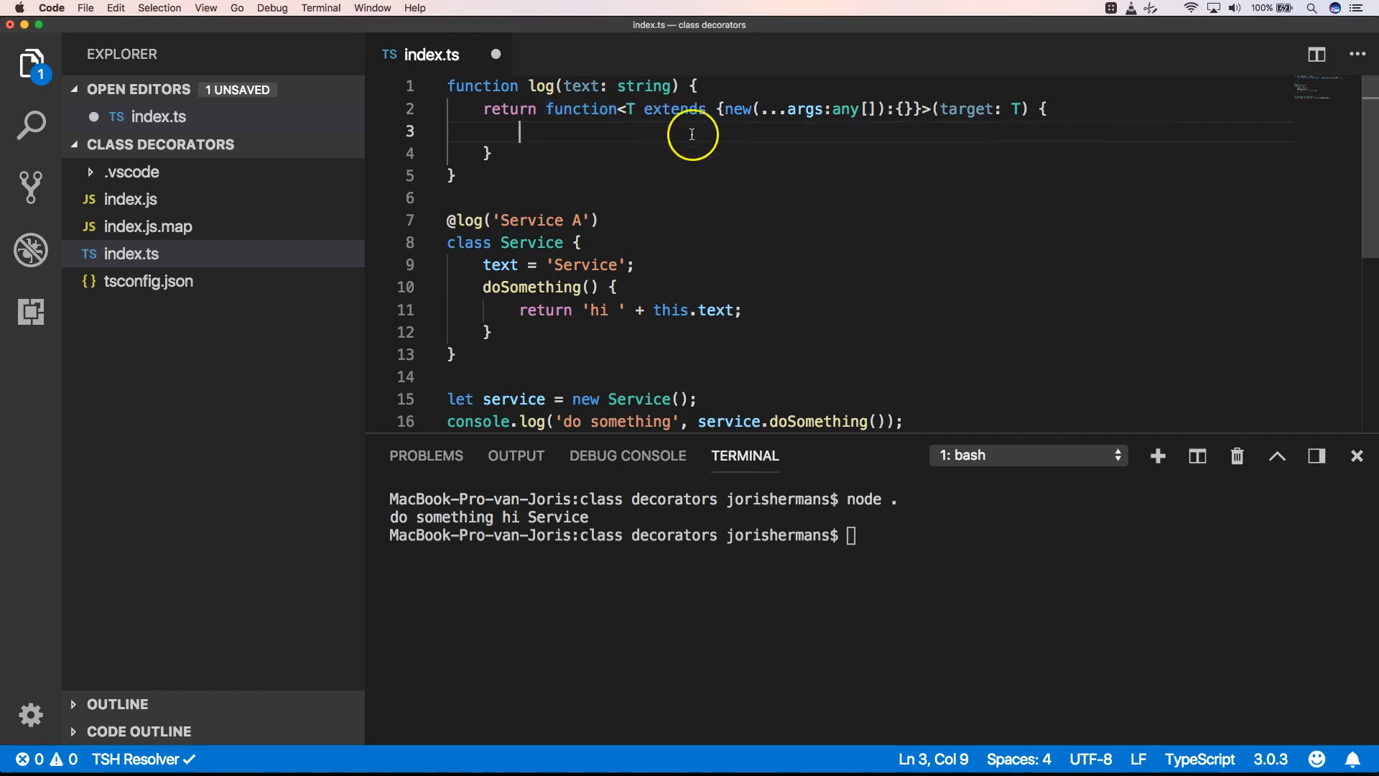
pyautogui.moveTo(842, 124)
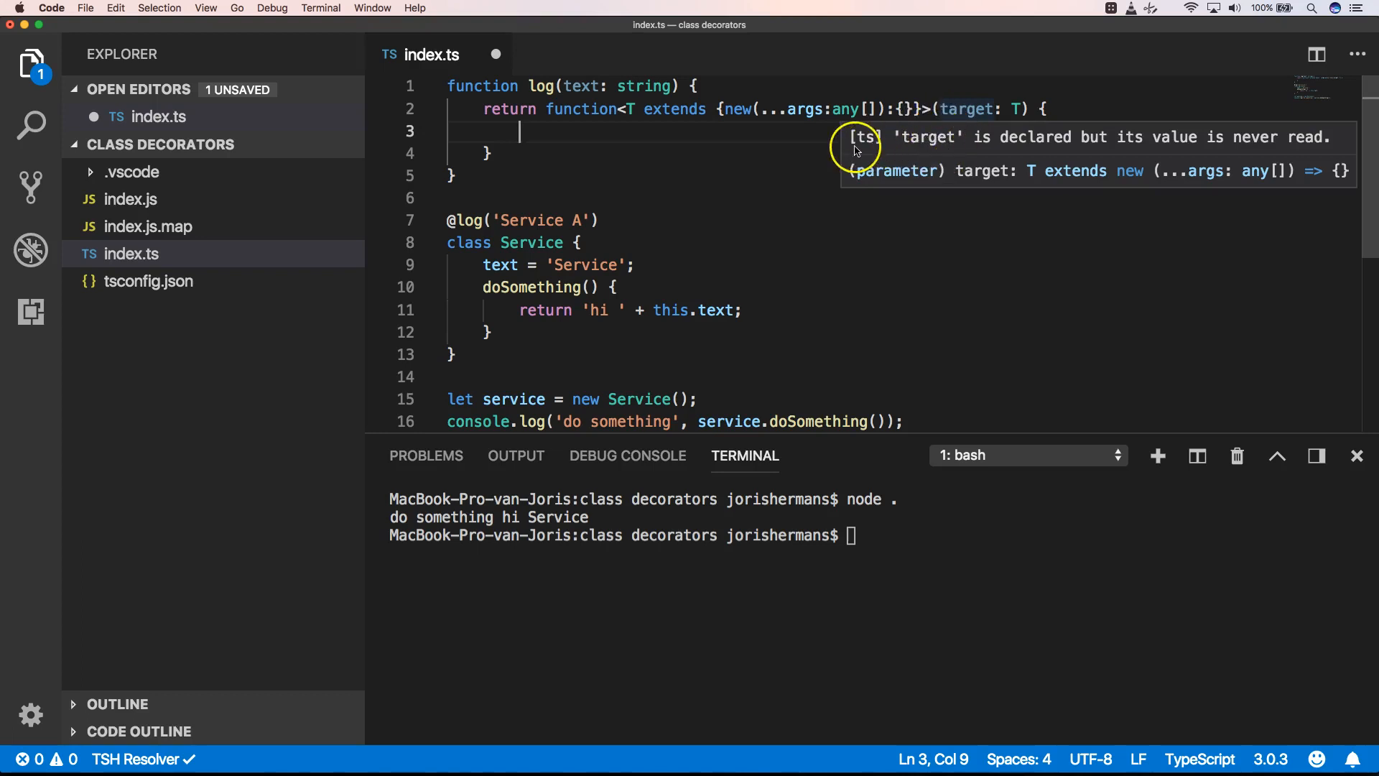
pyautogui.moveTo(962, 110)
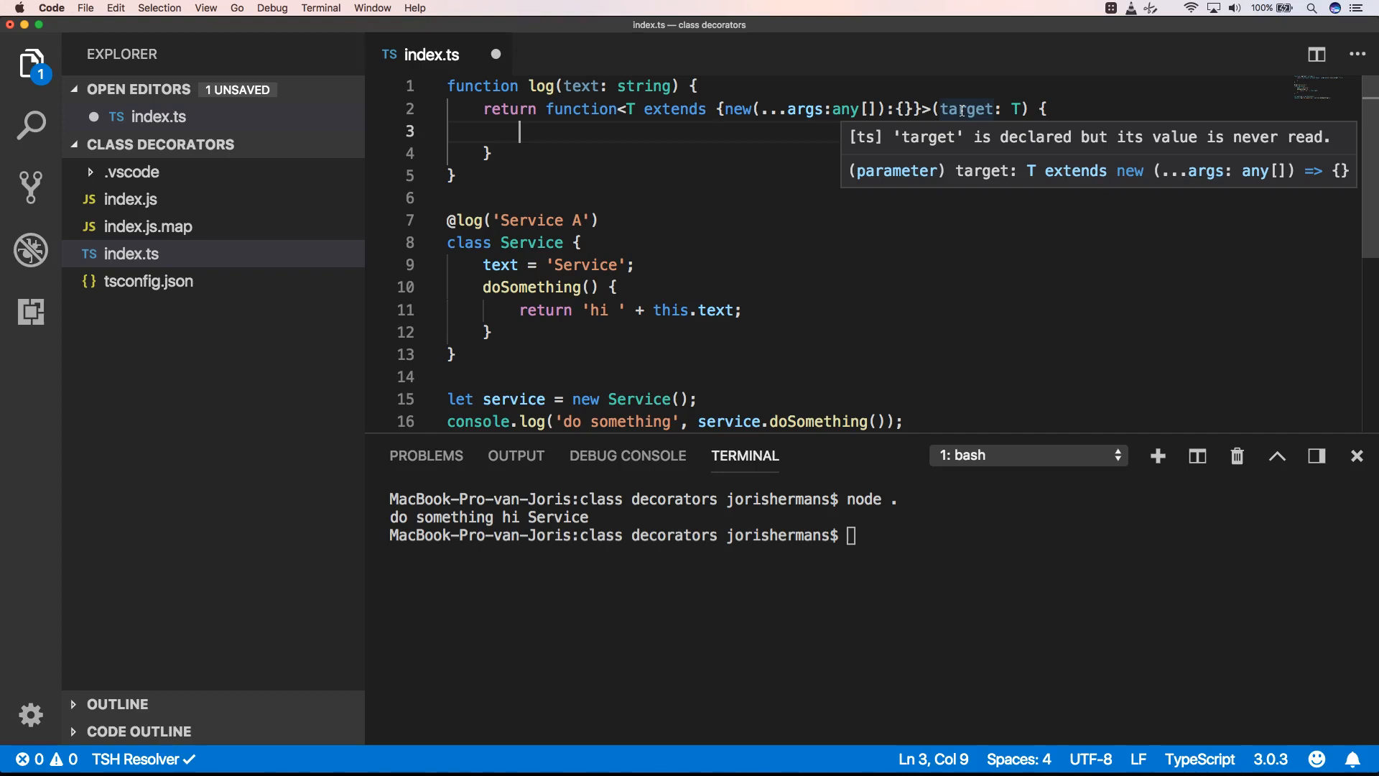
pyautogui.moveTo(1017, 109)
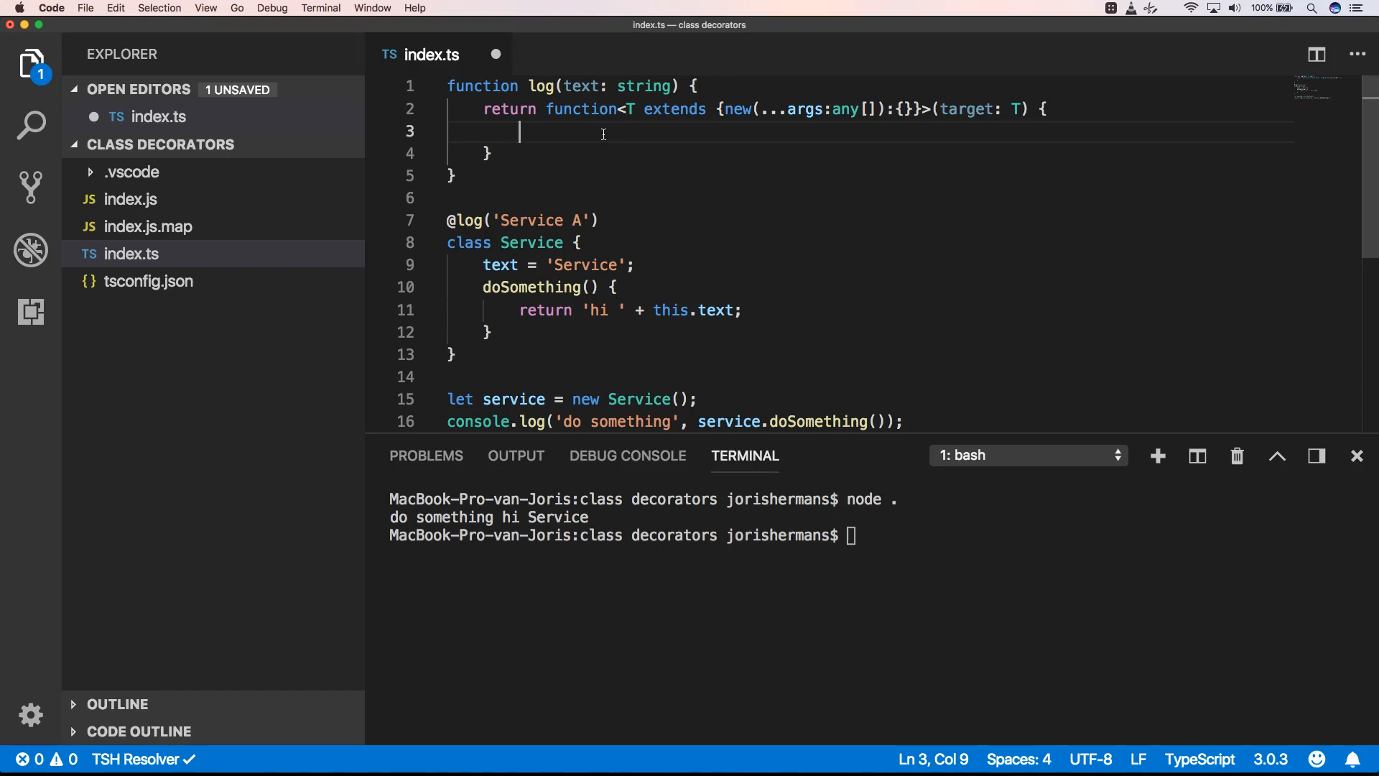
pyautogui.write('return')
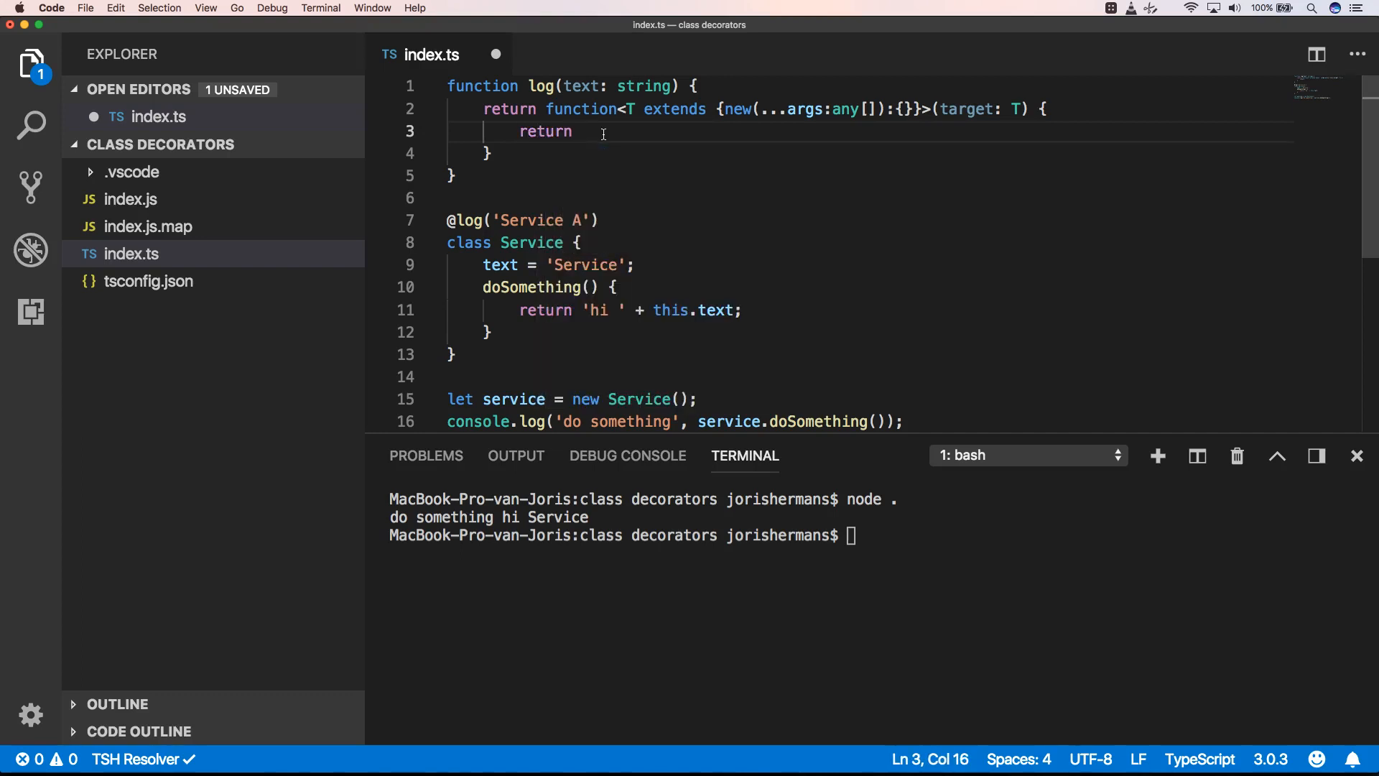
# Step: Return an anonymous class extends target {} with its empty body opened
pyautogui.write('class extends')
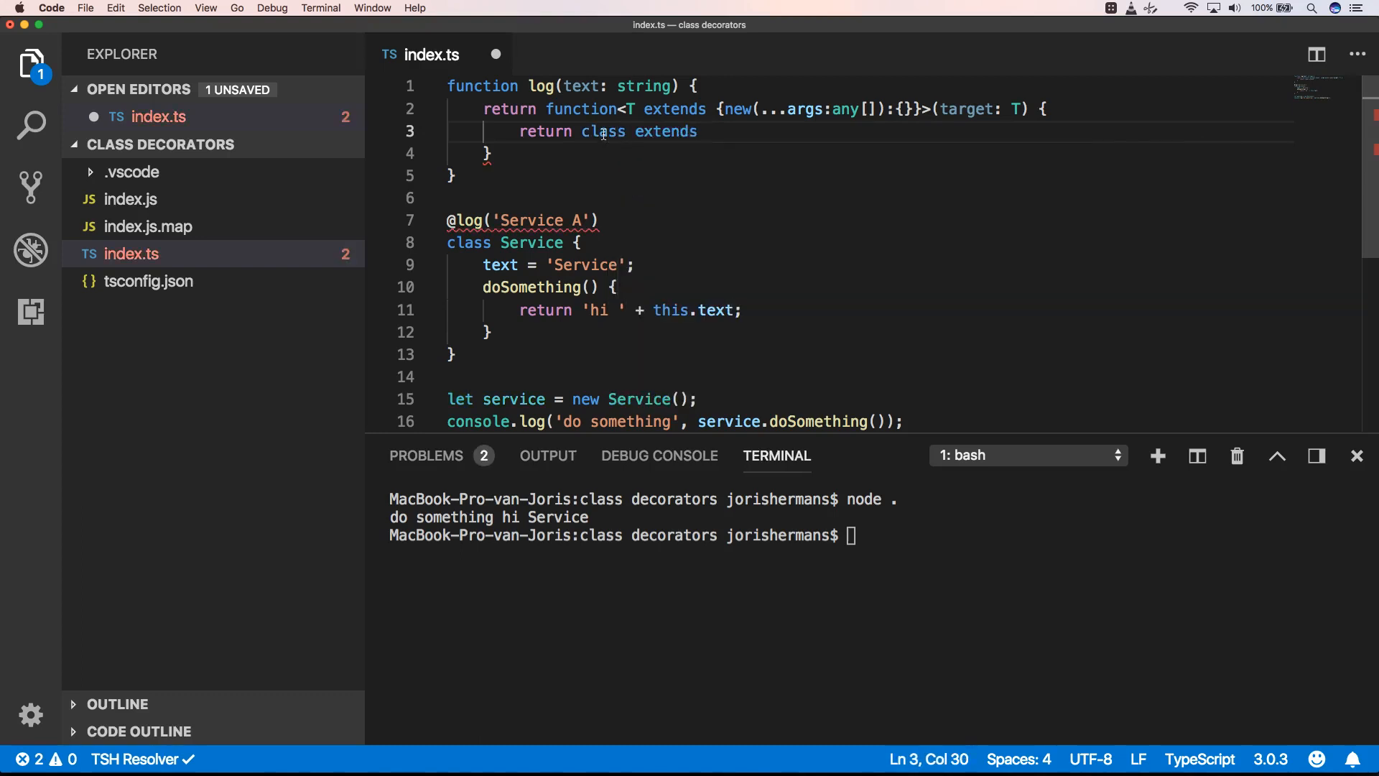
pyautogui.write('target')
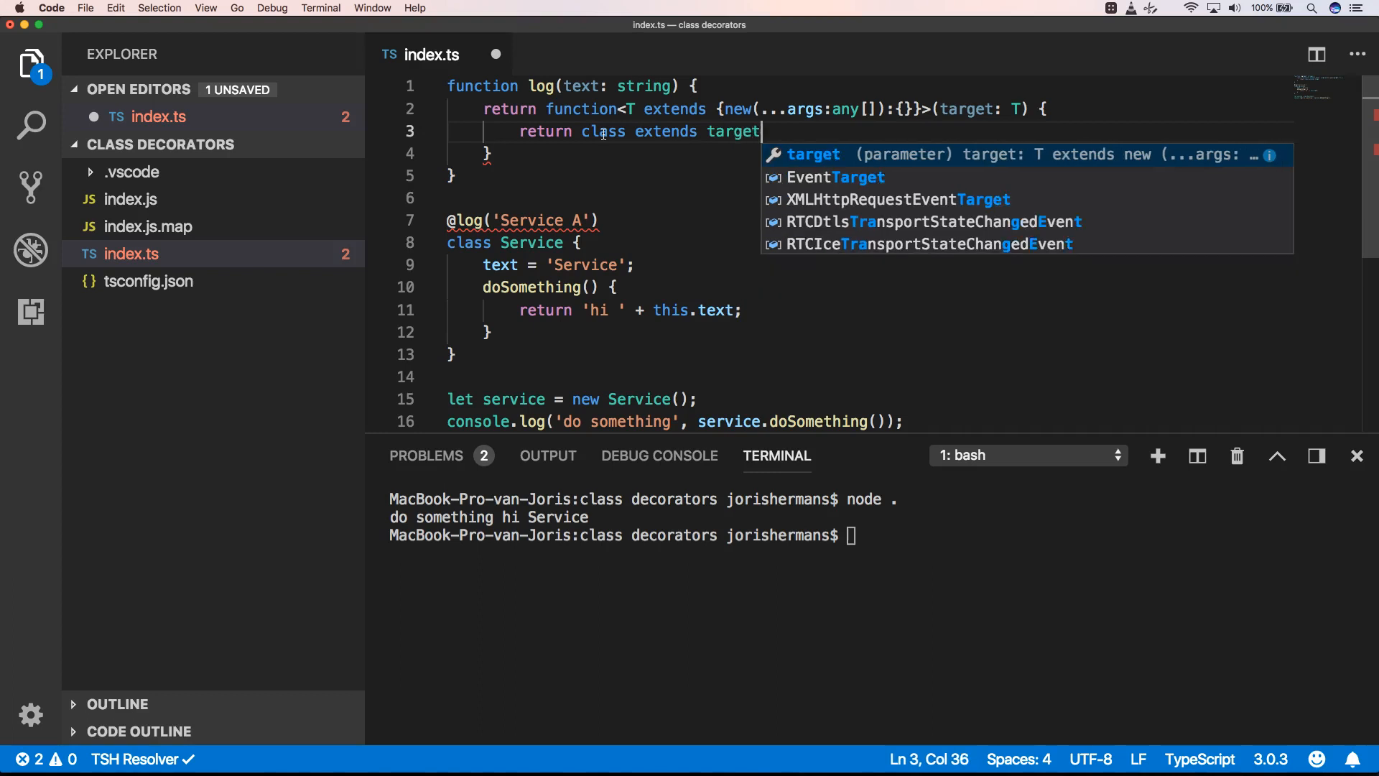
pyautogui.write('{}')
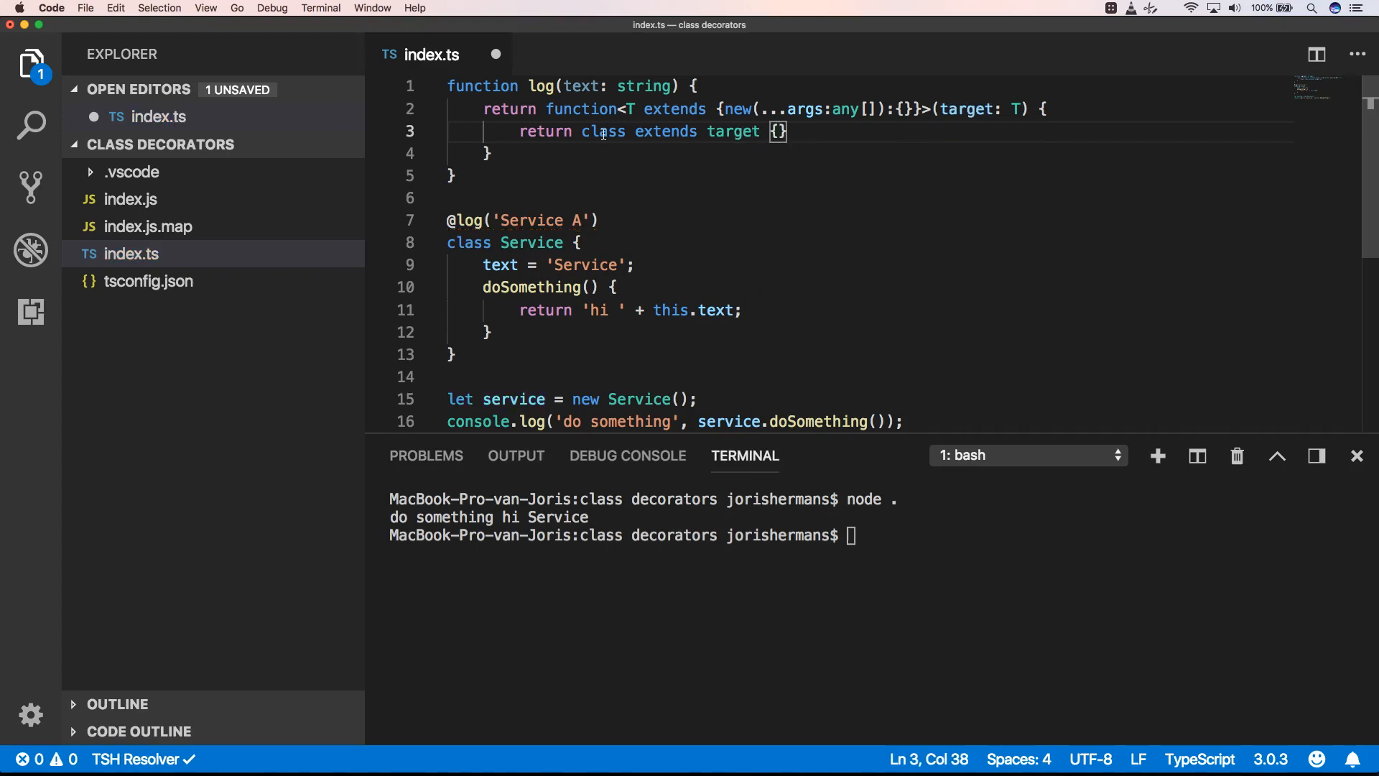
pyautogui.press('Return')
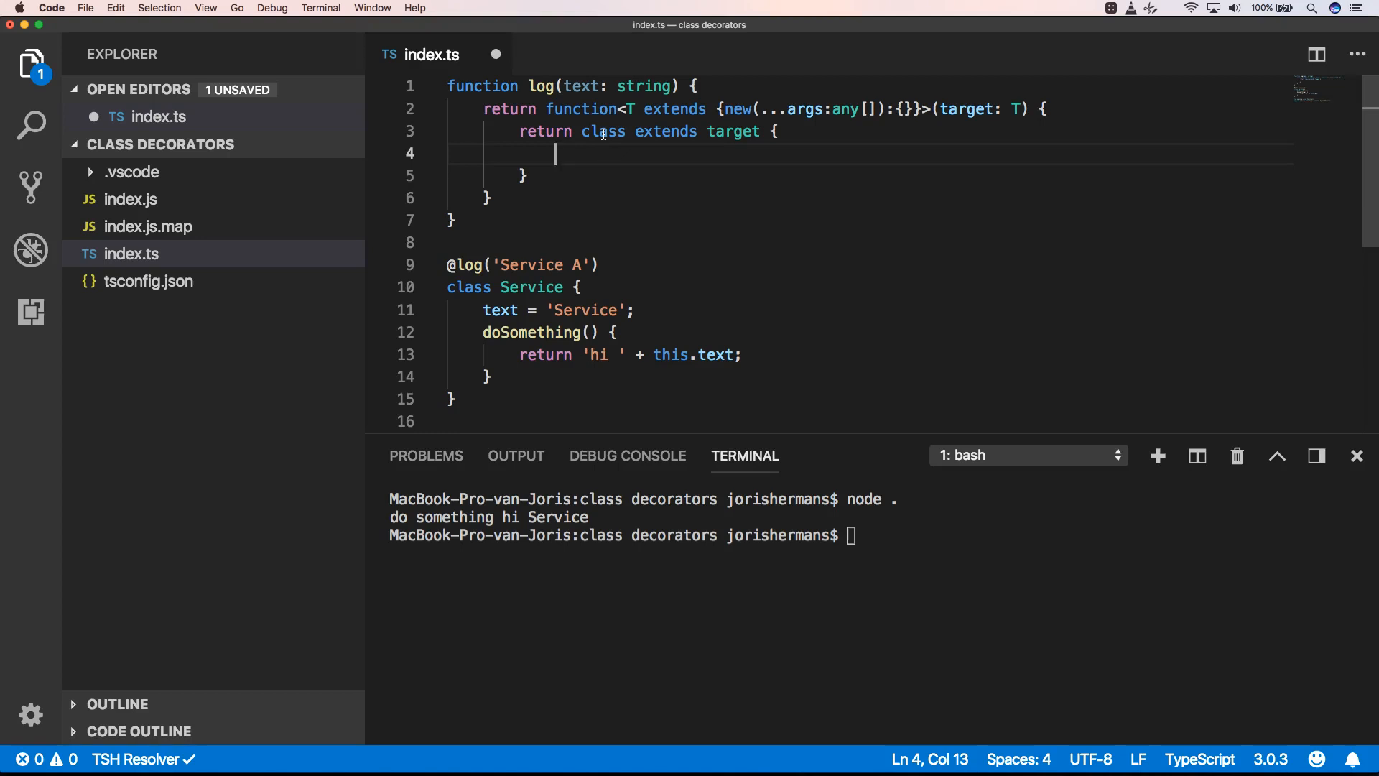
# Step: Set text='override'; in the returned class, rerun node to print "do something hi override"
pyautogui.write('text=')
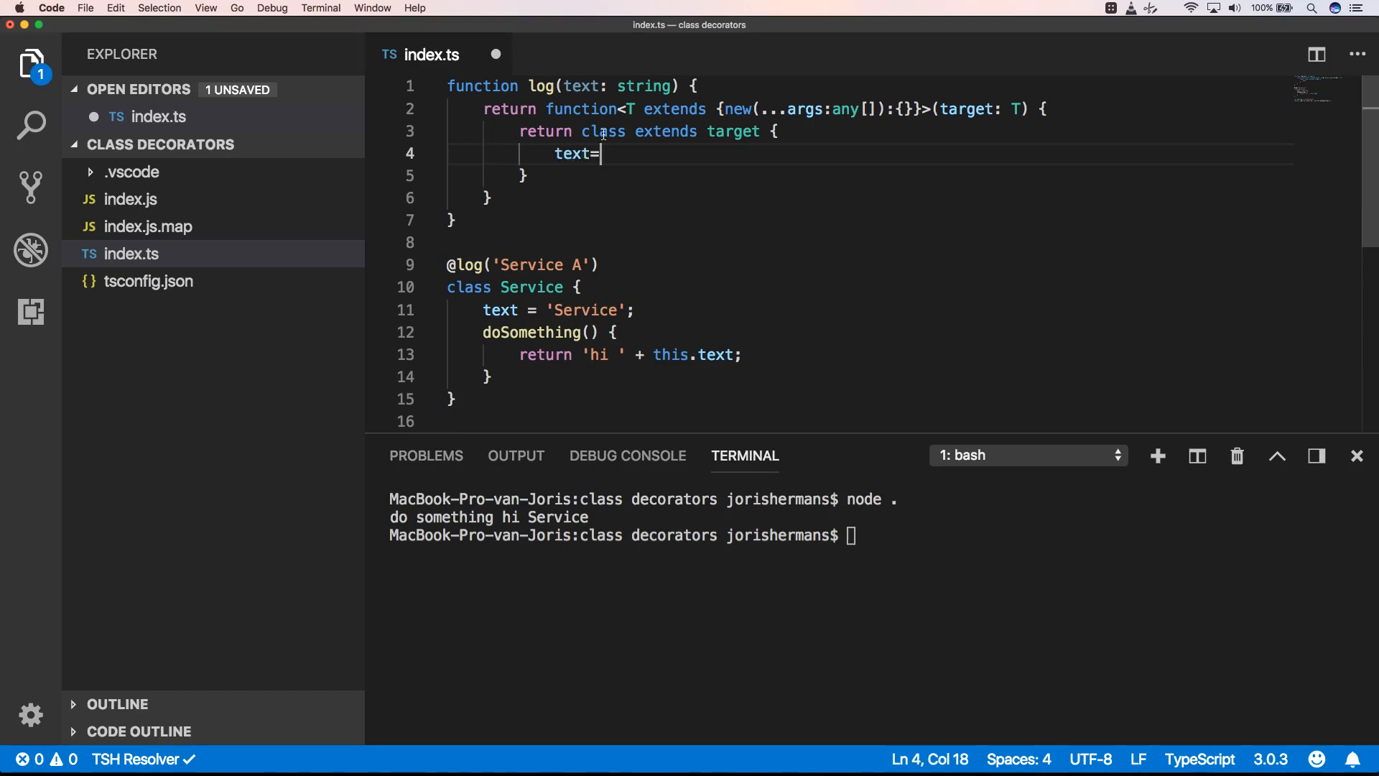
pyautogui.write("'o")
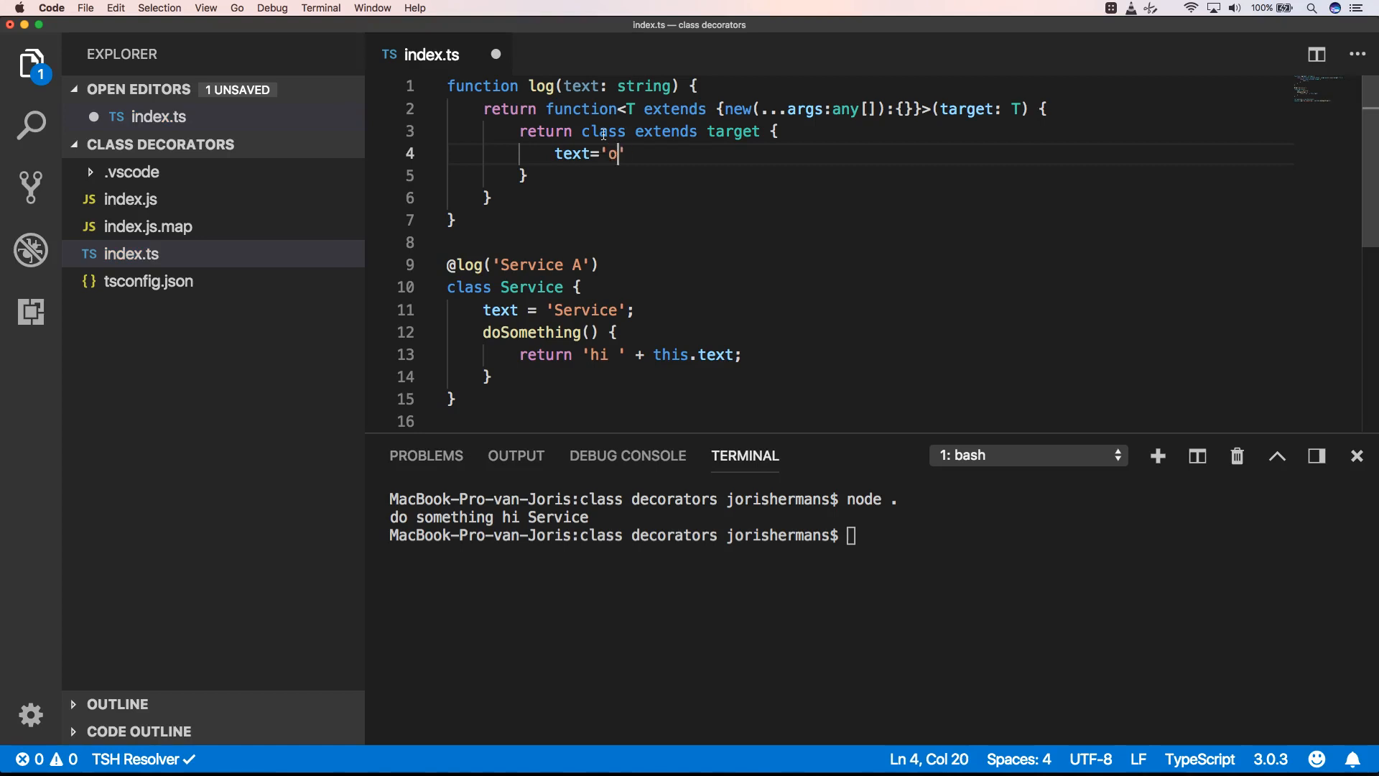
pyautogui.write('ver')
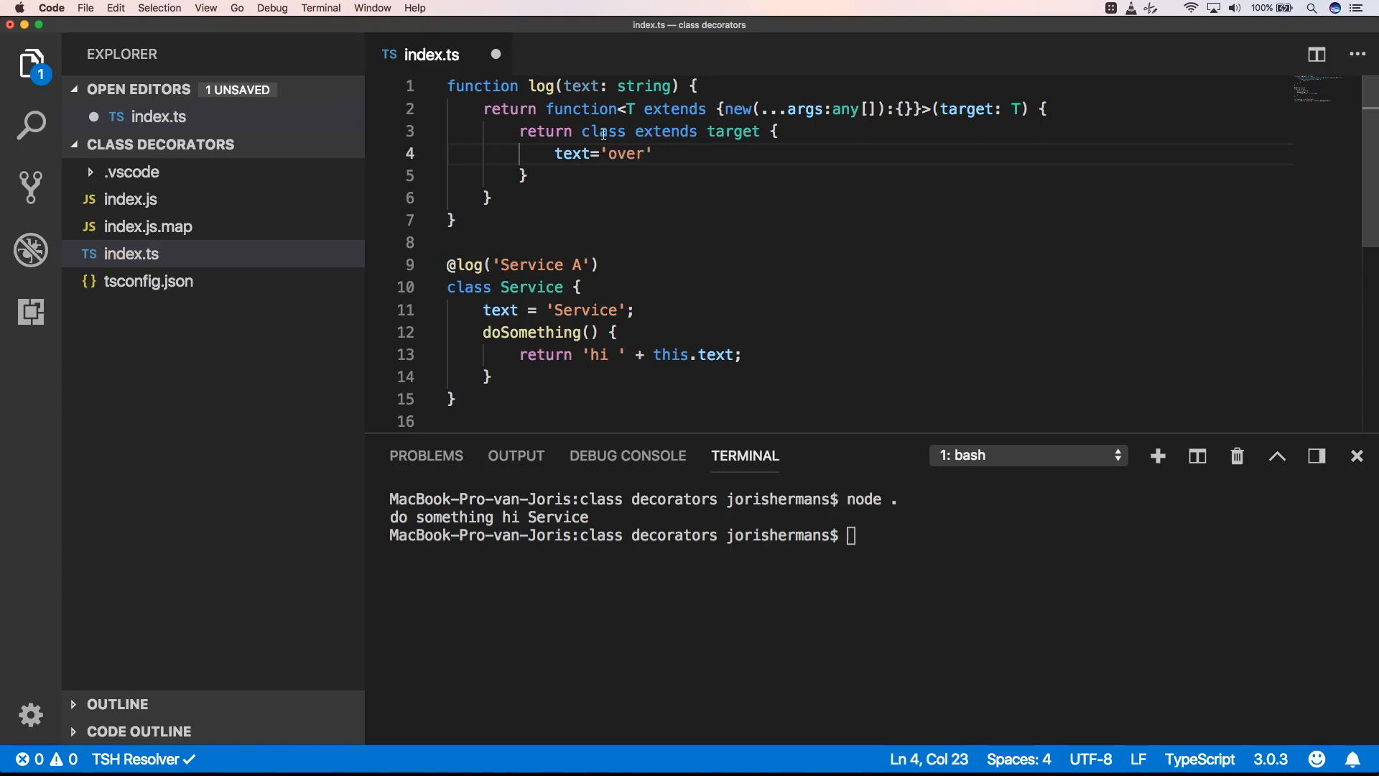
pyautogui.write('ride')
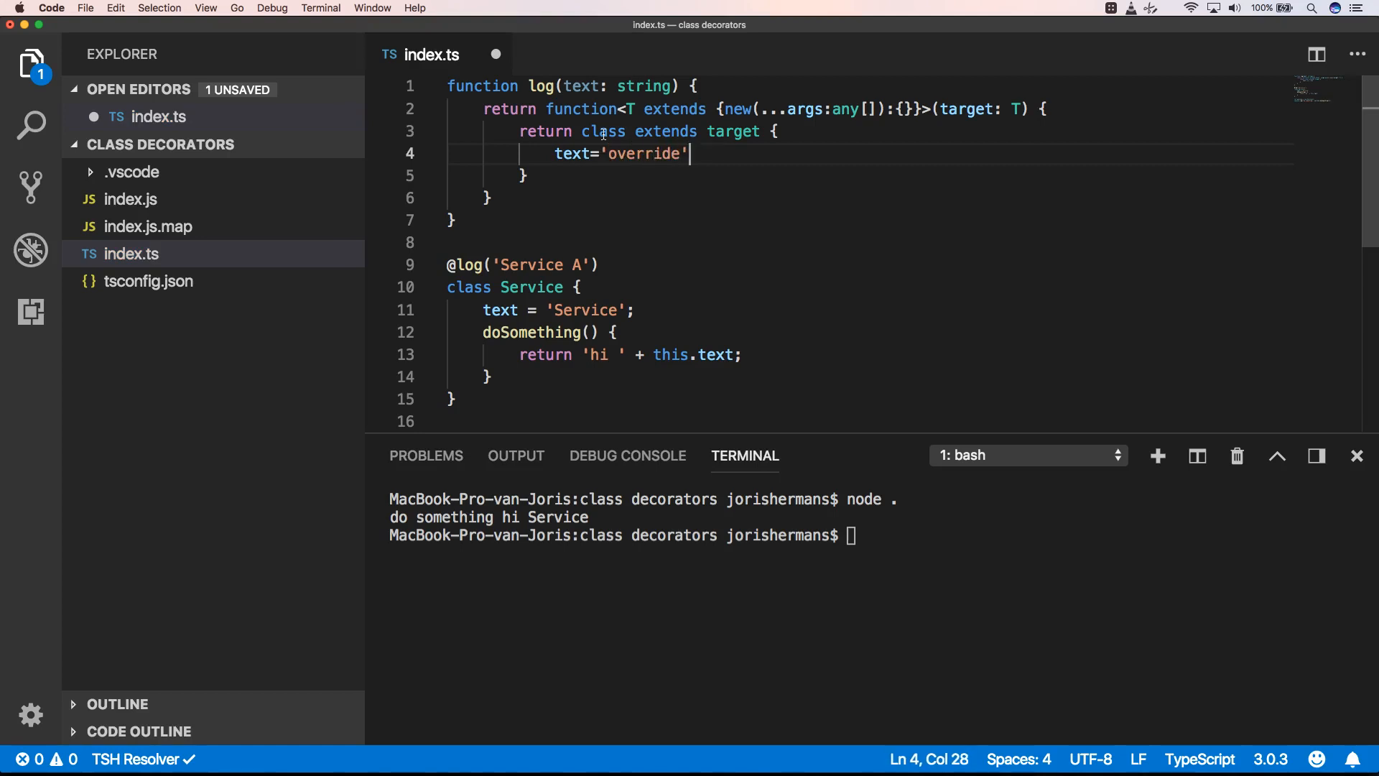
pyautogui.write(';')
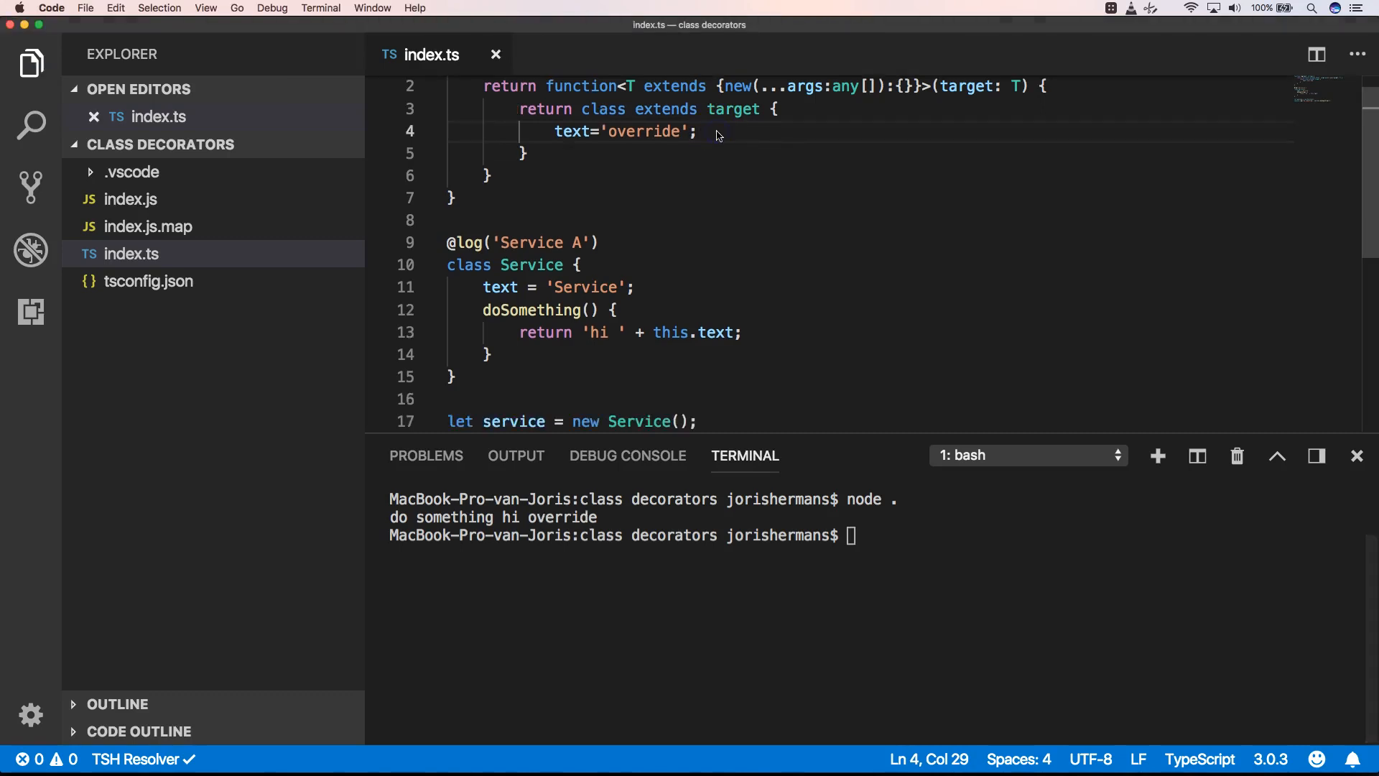
pyautogui.write('constructor(')
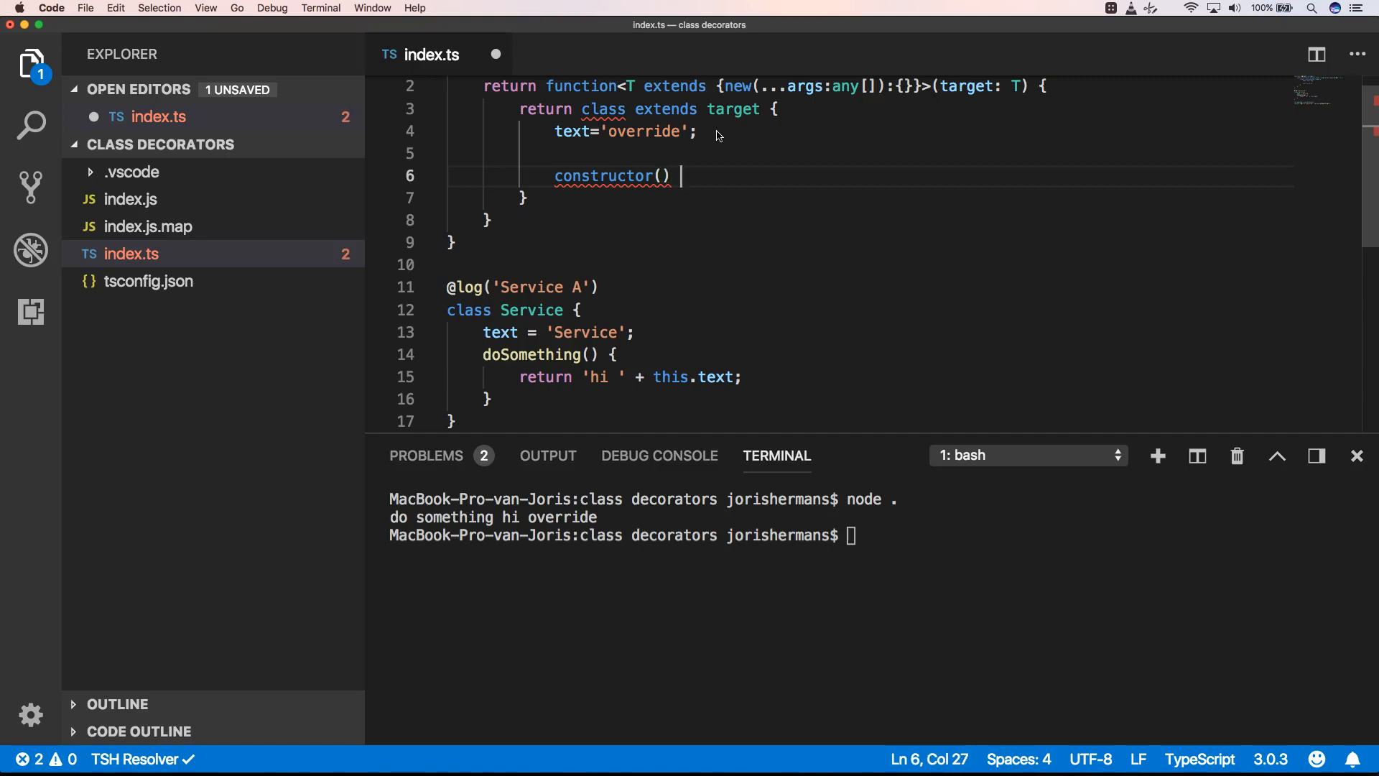
# Step: Write constructor(...args) { super(args) in the returned class
pyautogui.write('...')
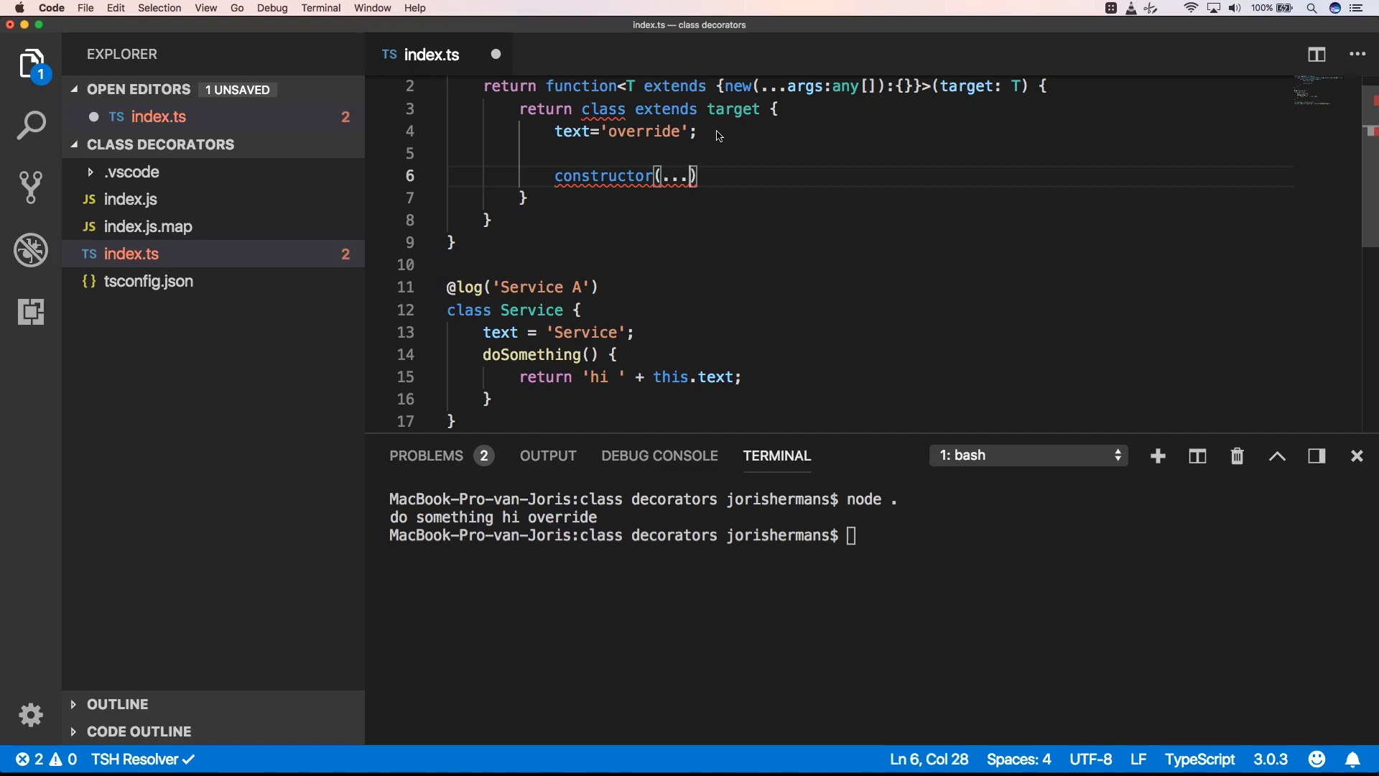
pyautogui.write('args')
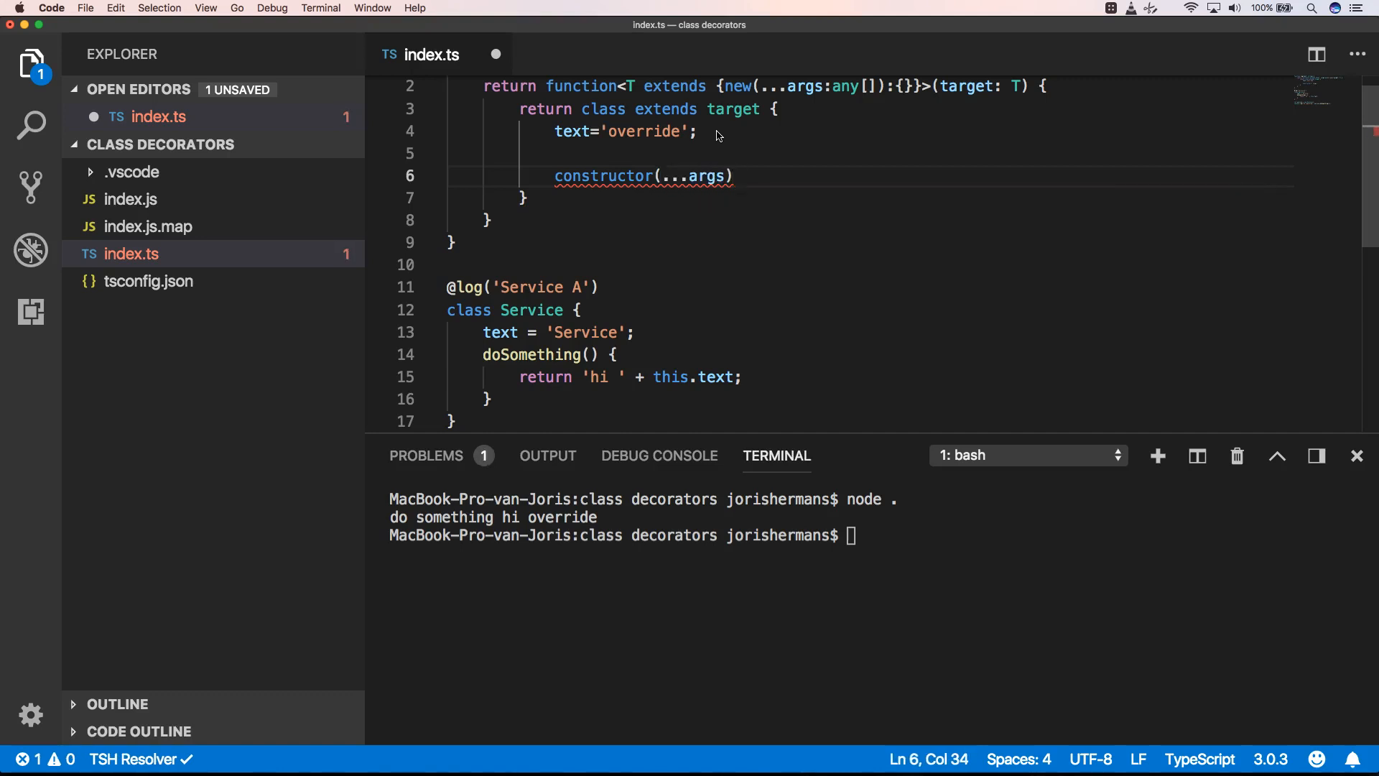
pyautogui.write('{')
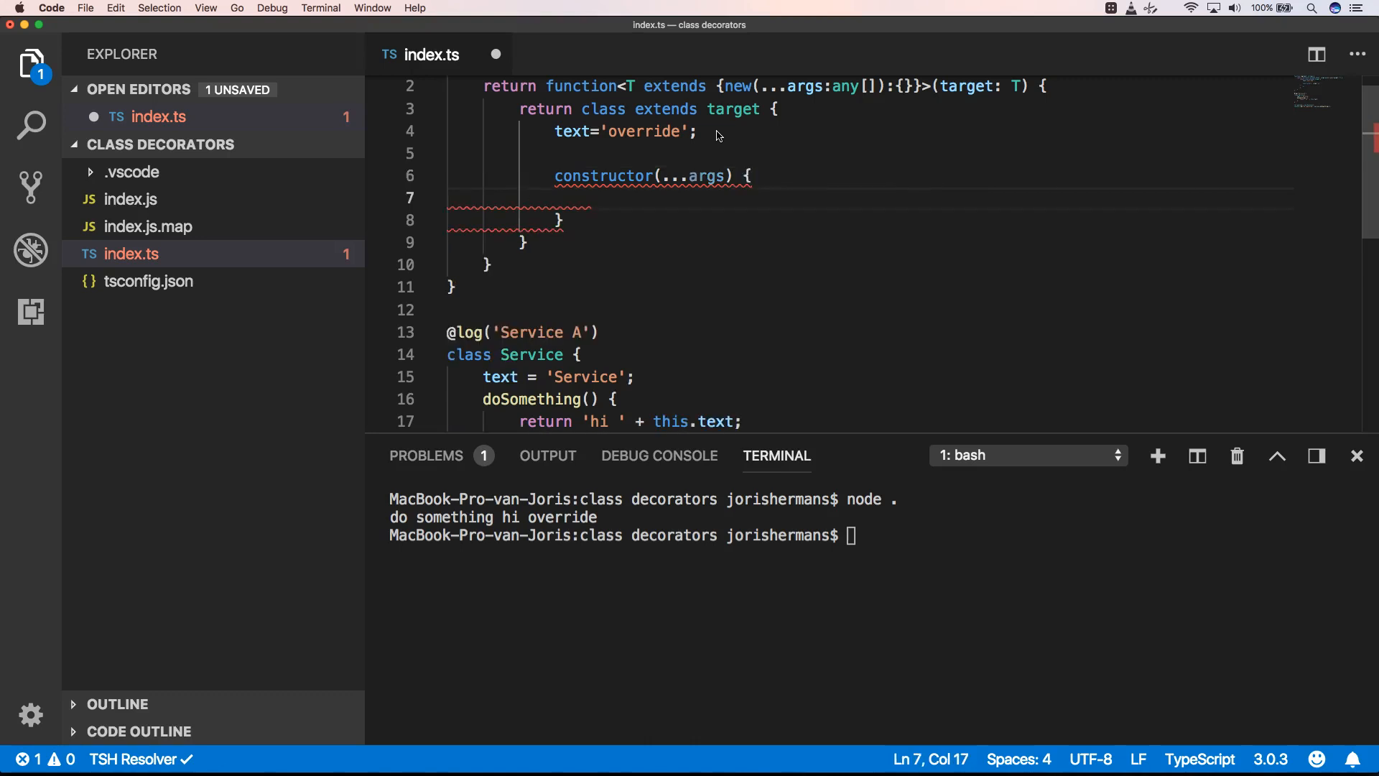
pyautogui.write('super()')
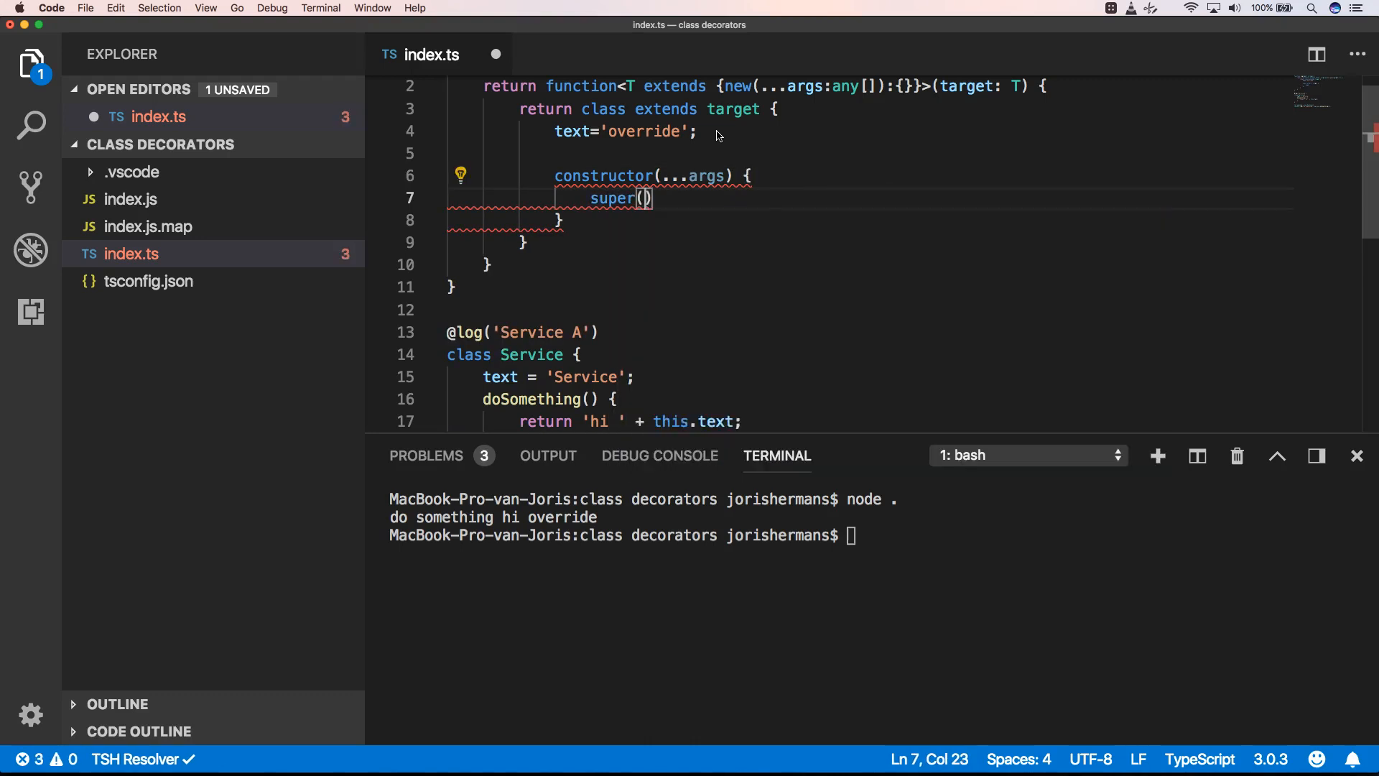
pyautogui.write('args')
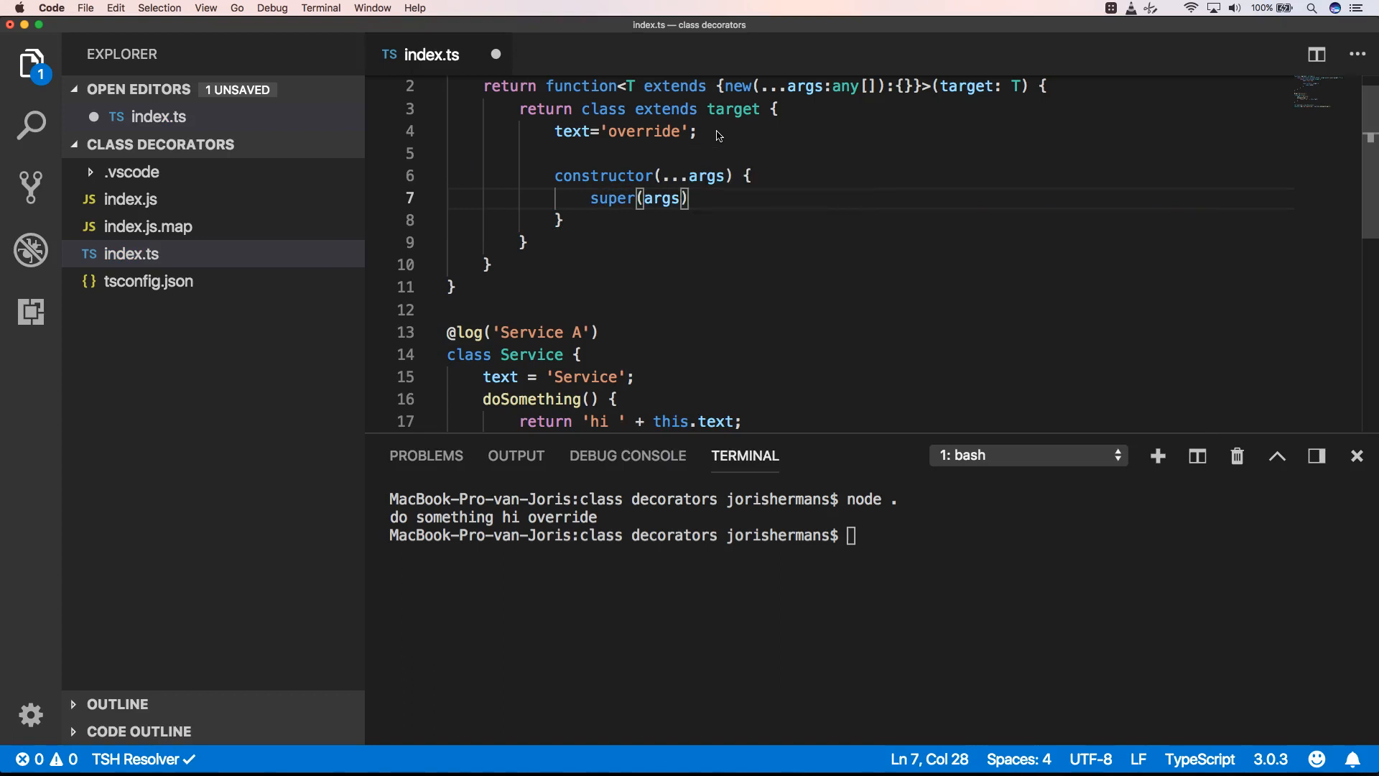
# Step: Add console.log('constructor from decorator: ', text); to that constructor
pyautogui.write('console.log(')
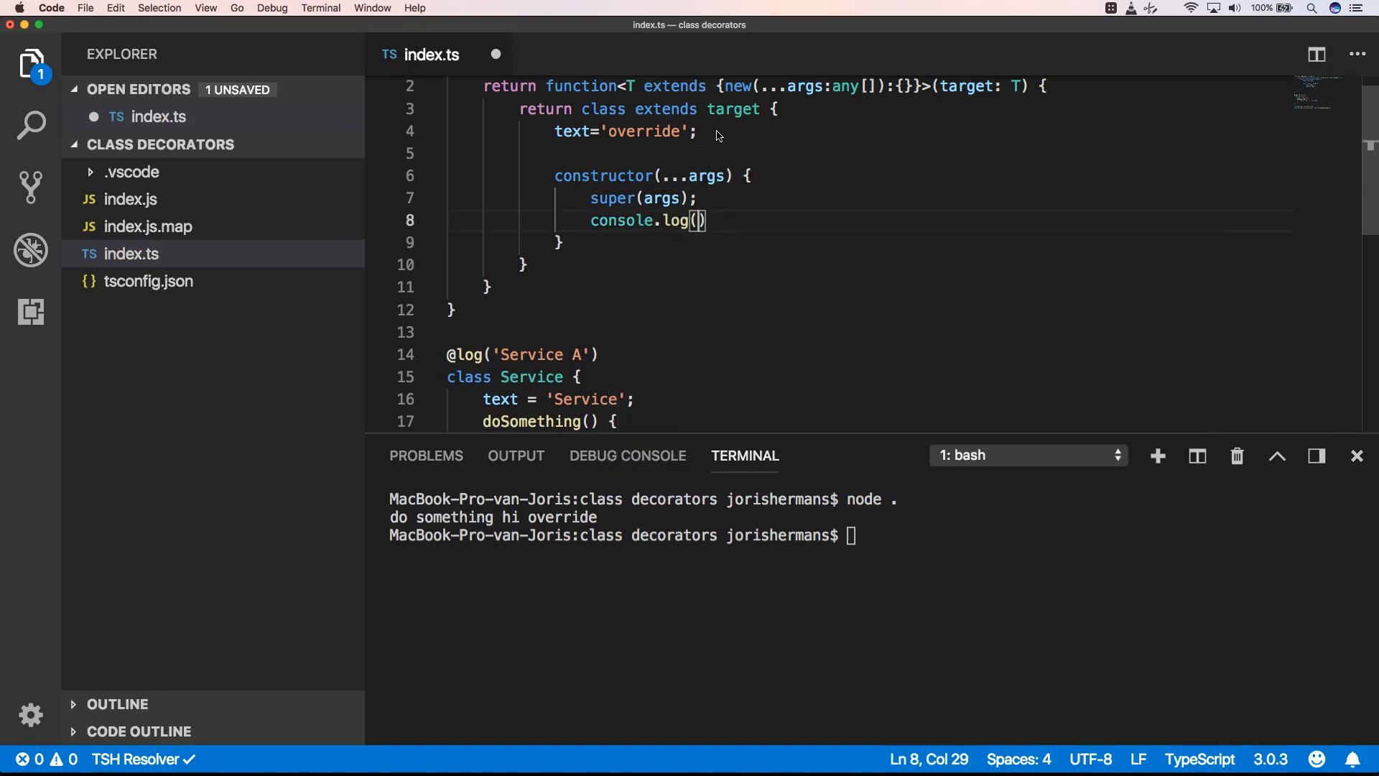
pyautogui.write("''")
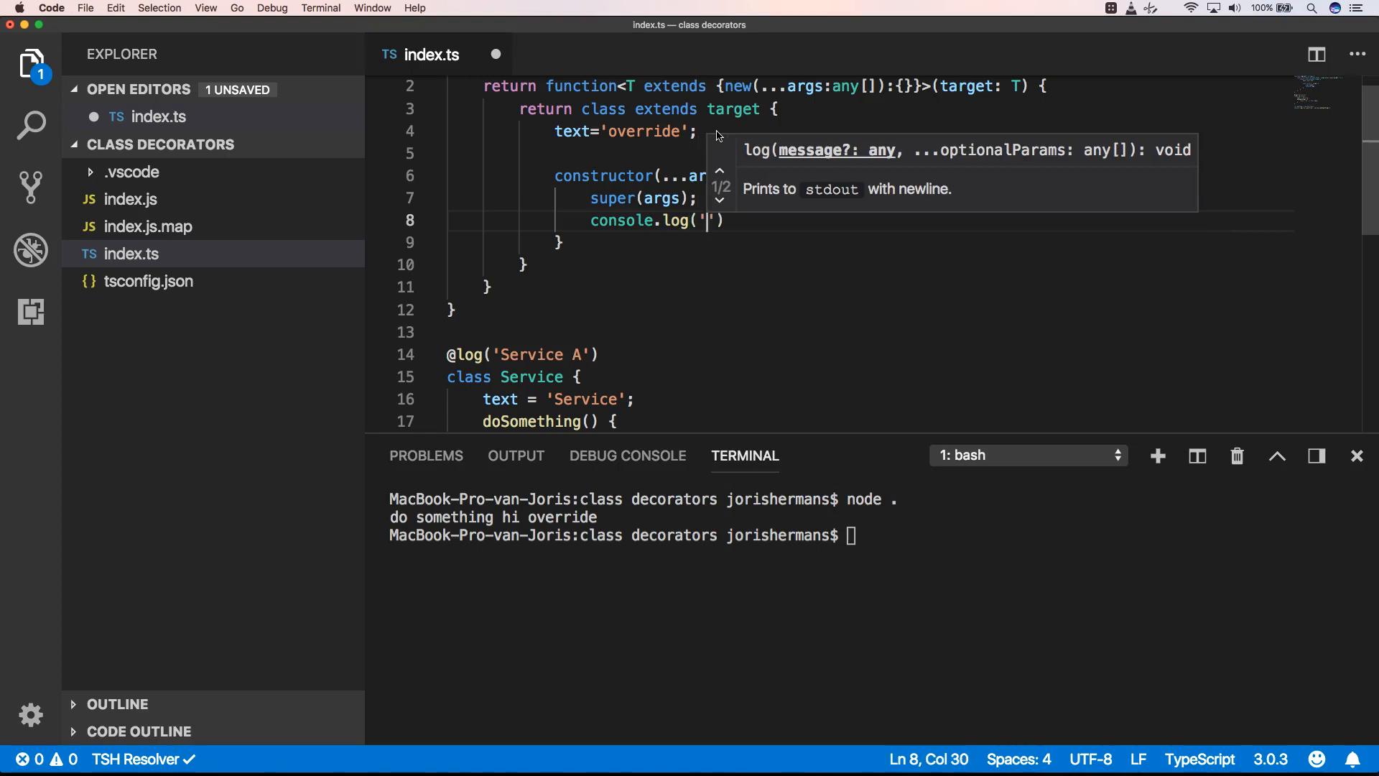
pyautogui.write('constr')
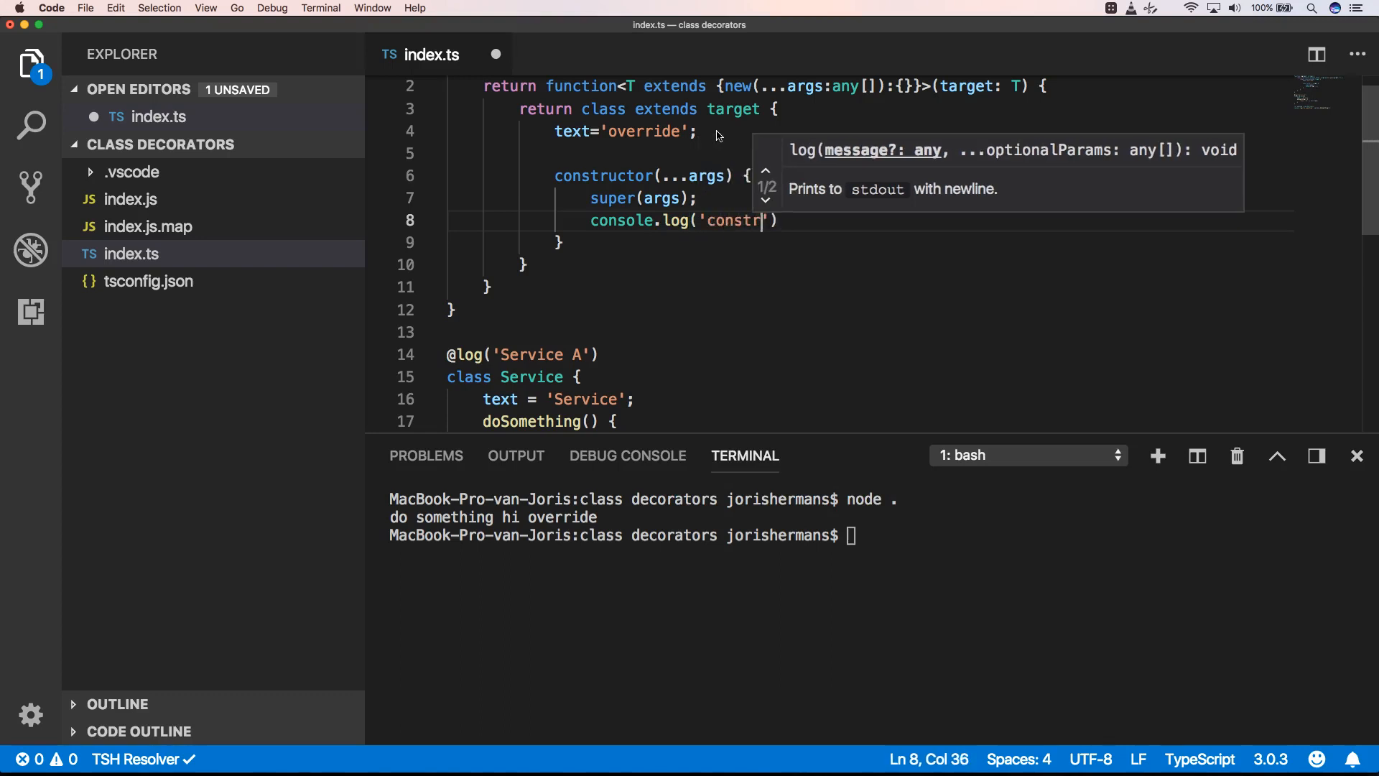
pyautogui.write('uctor f')
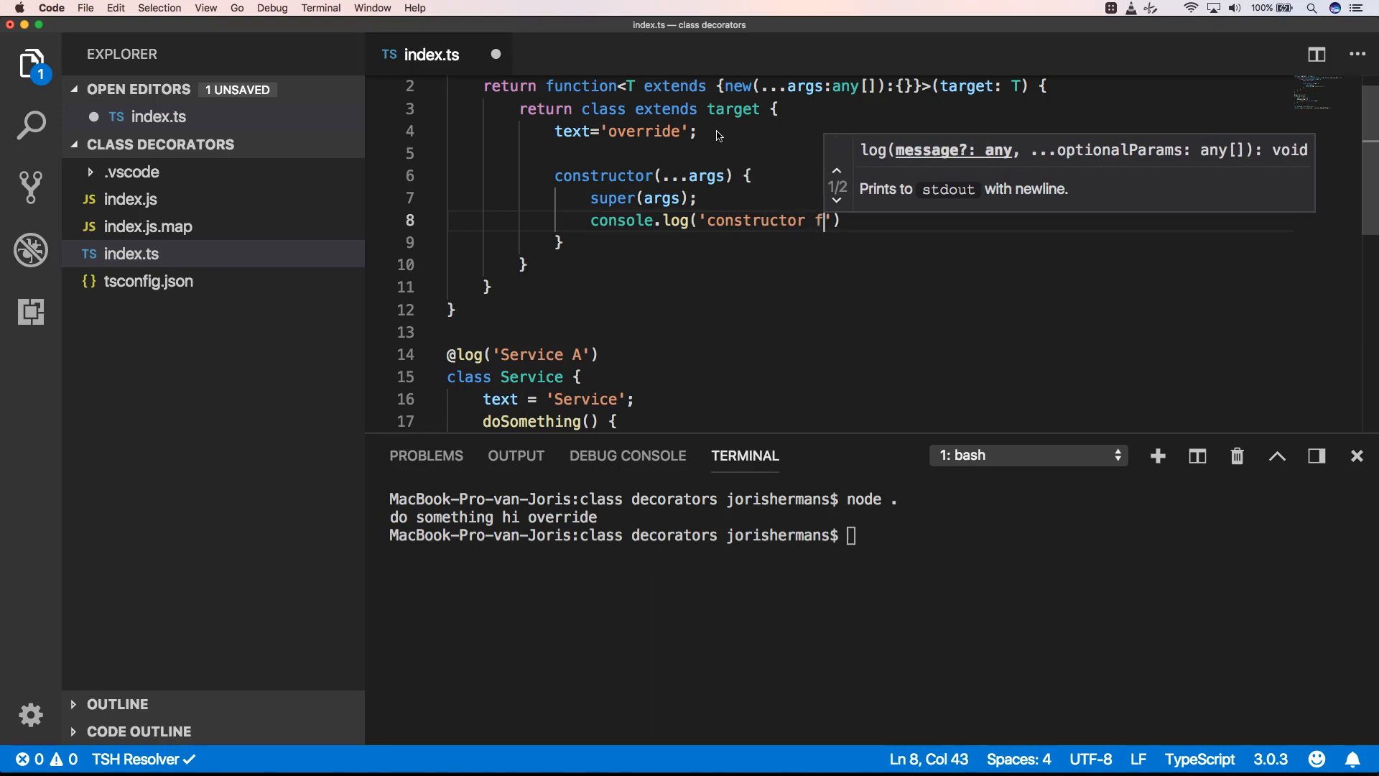
pyautogui.write('rom decorat')
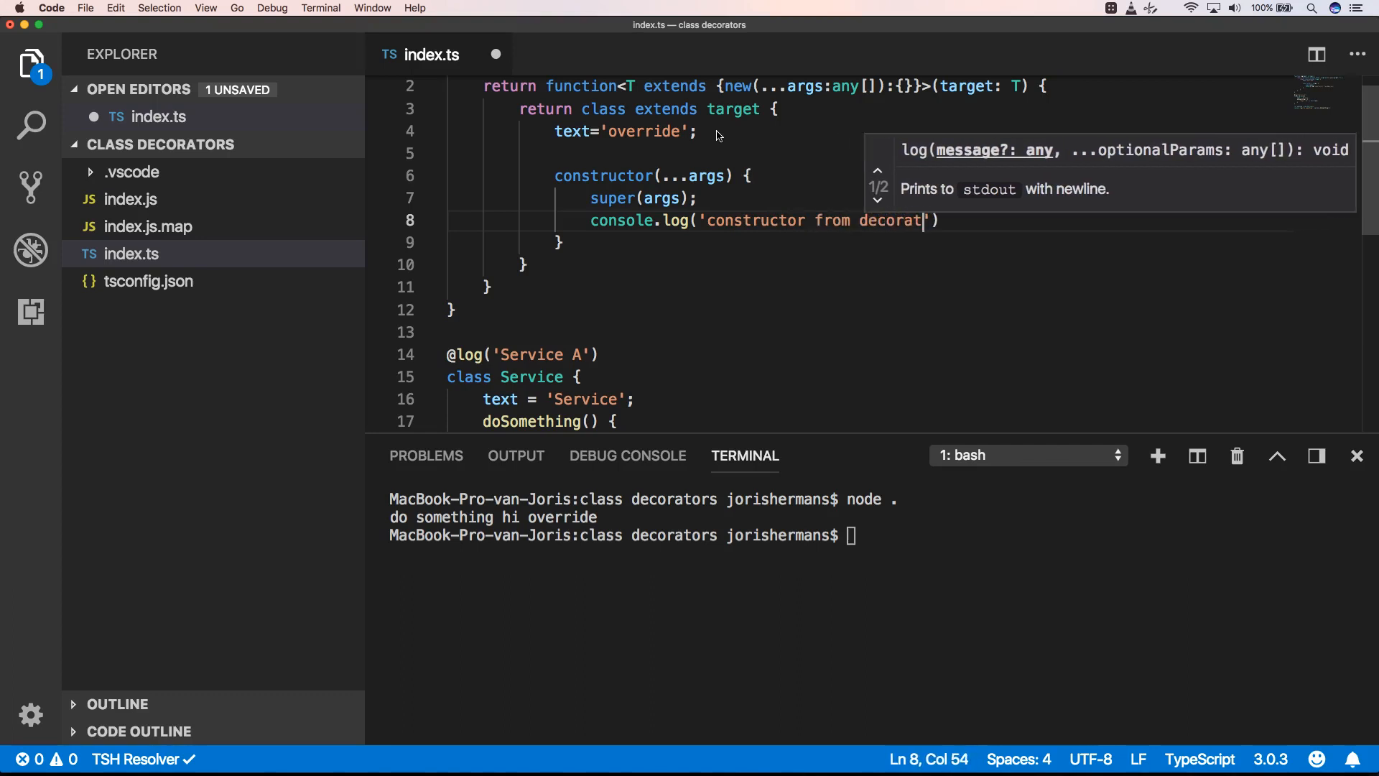
pyautogui.write('or:')
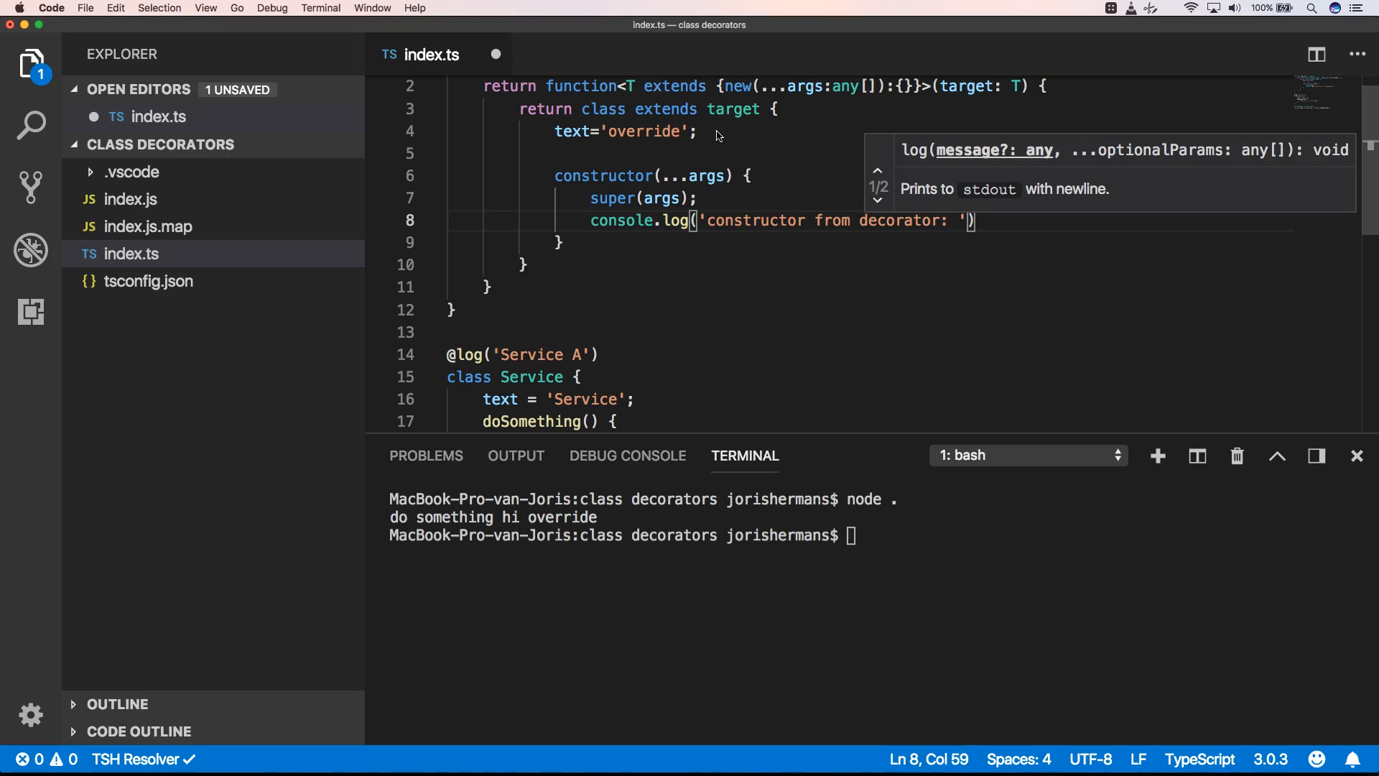
pyautogui.write(', text')
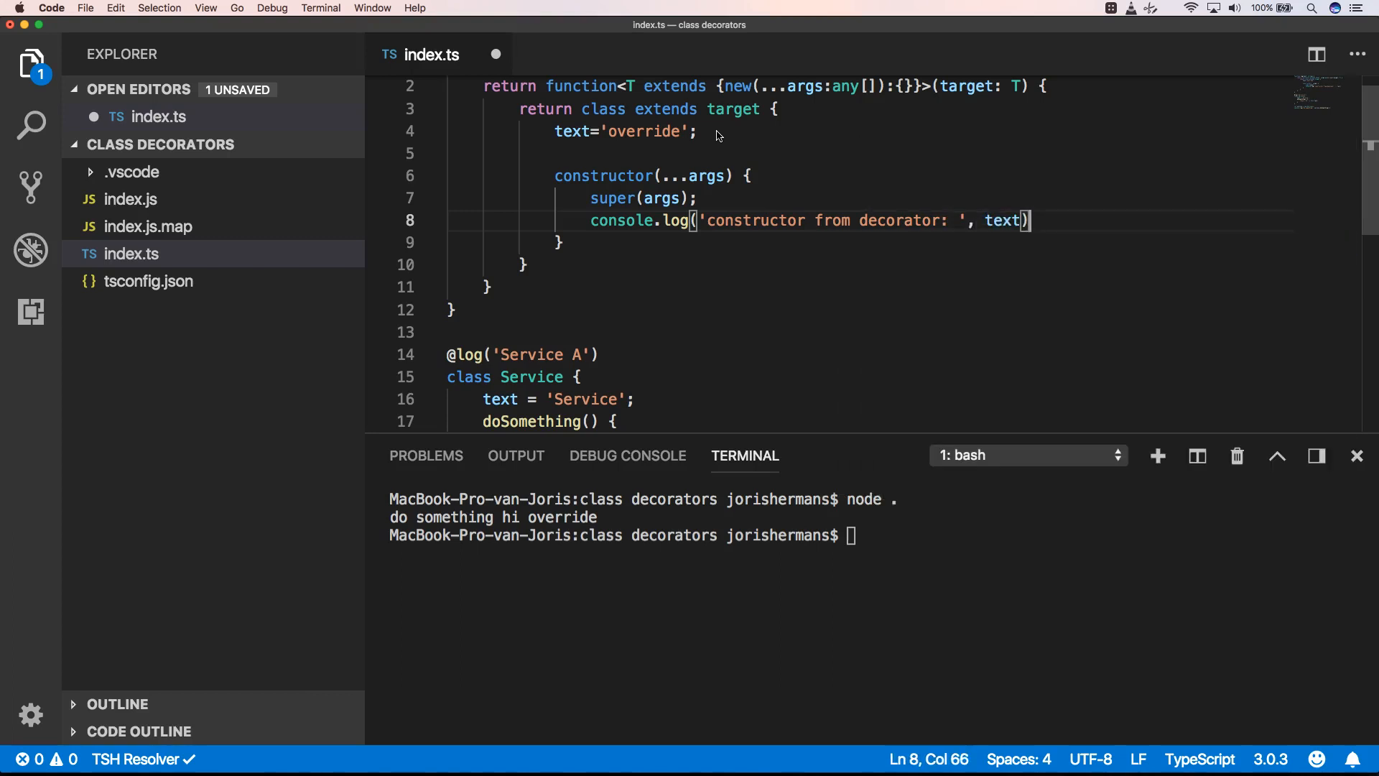
pyautogui.write(';')
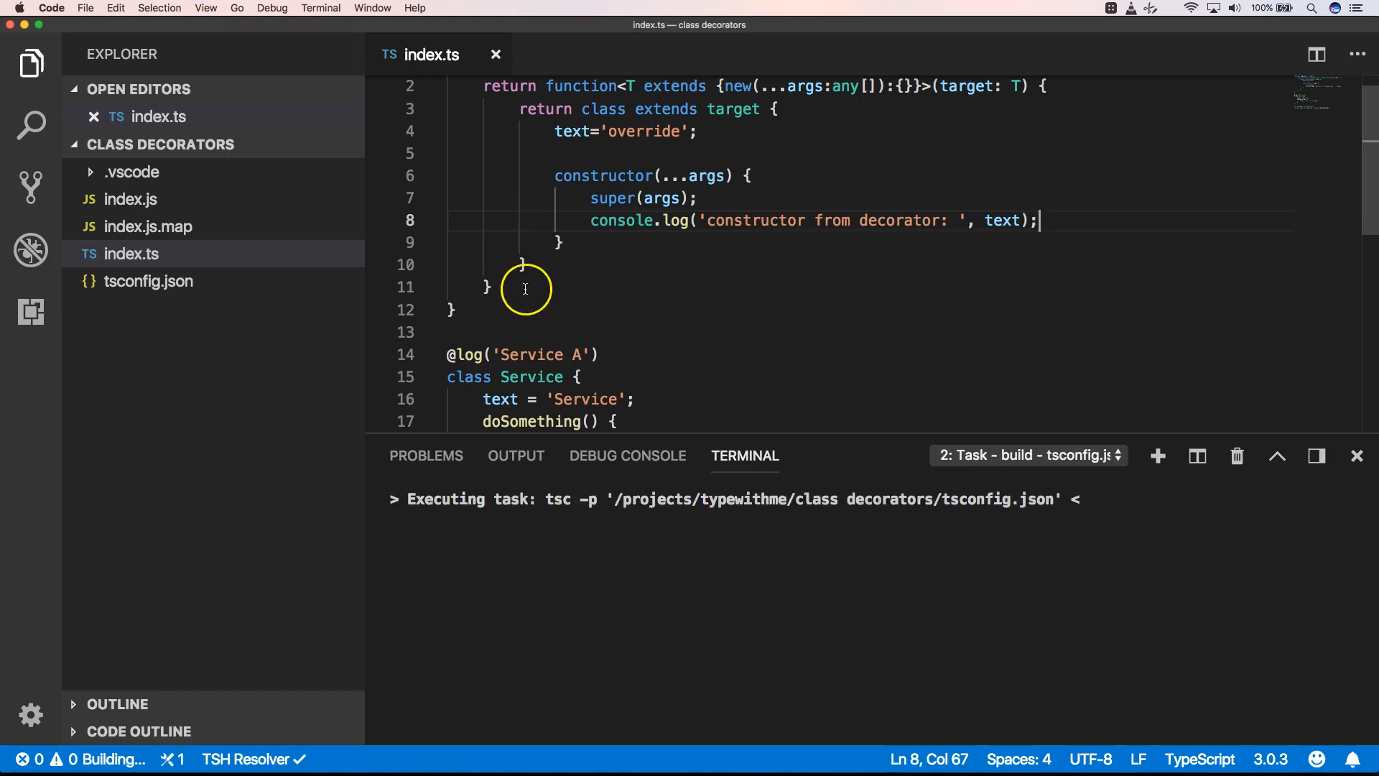
pyautogui.moveTo(556, 535)
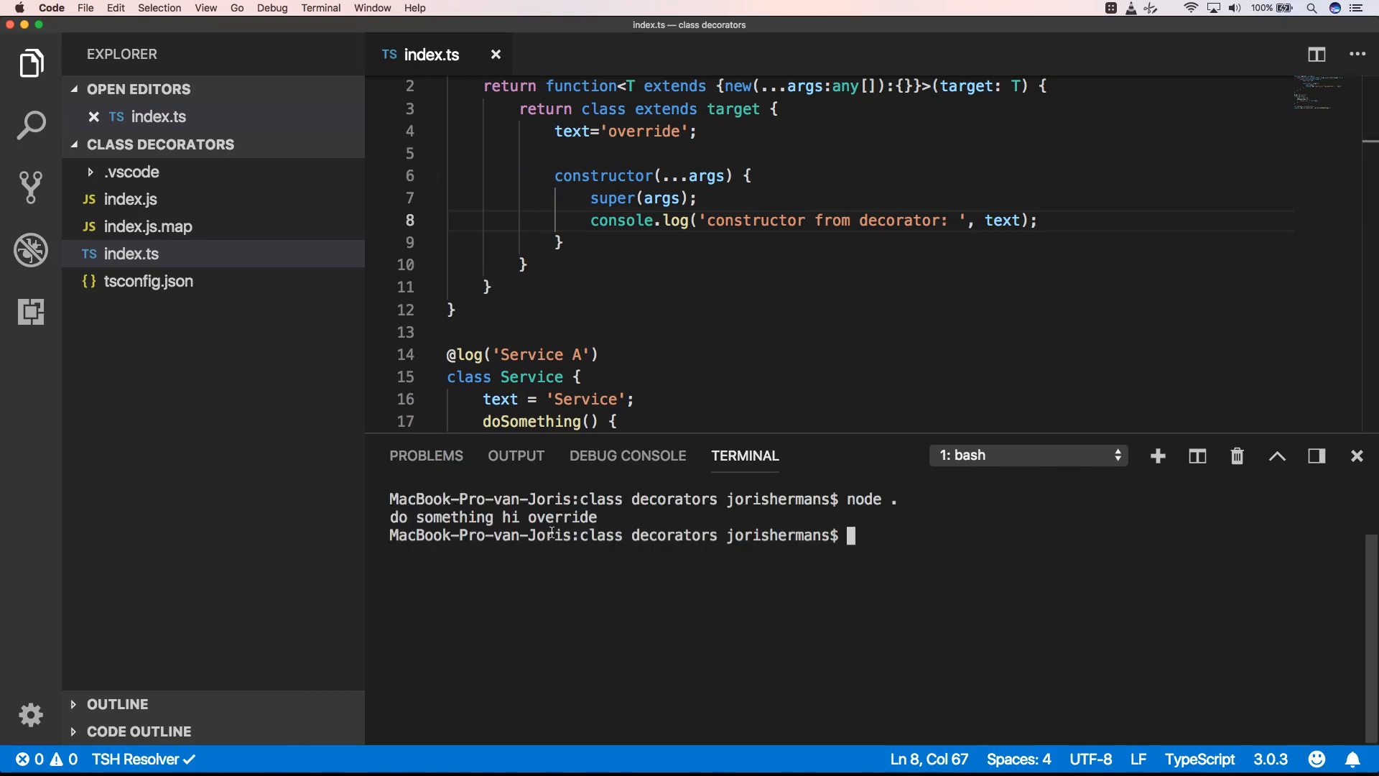
# Step: Rerun node . so "constructor from decorator: Service A" prints before "do something hi override"
pyautogui.write('node .')
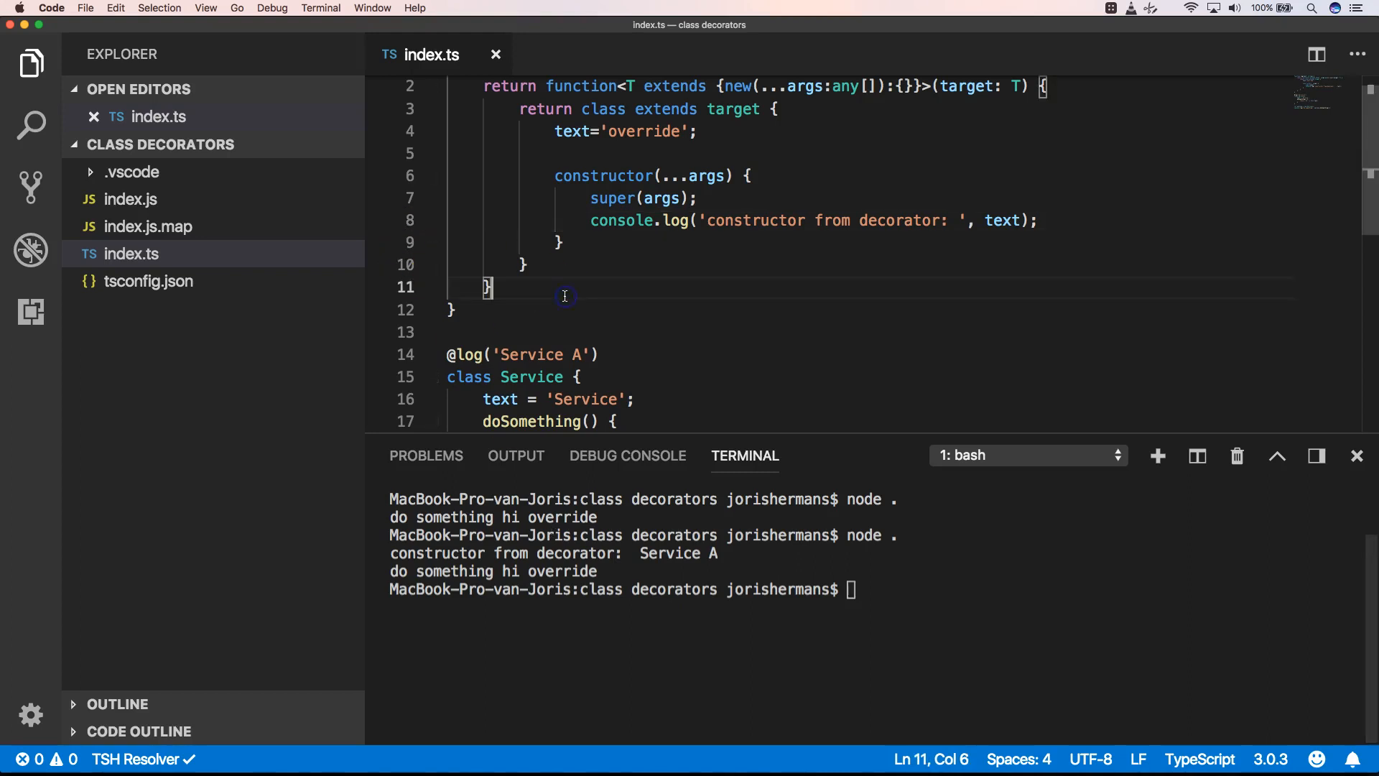
pyautogui.scroll(-3)
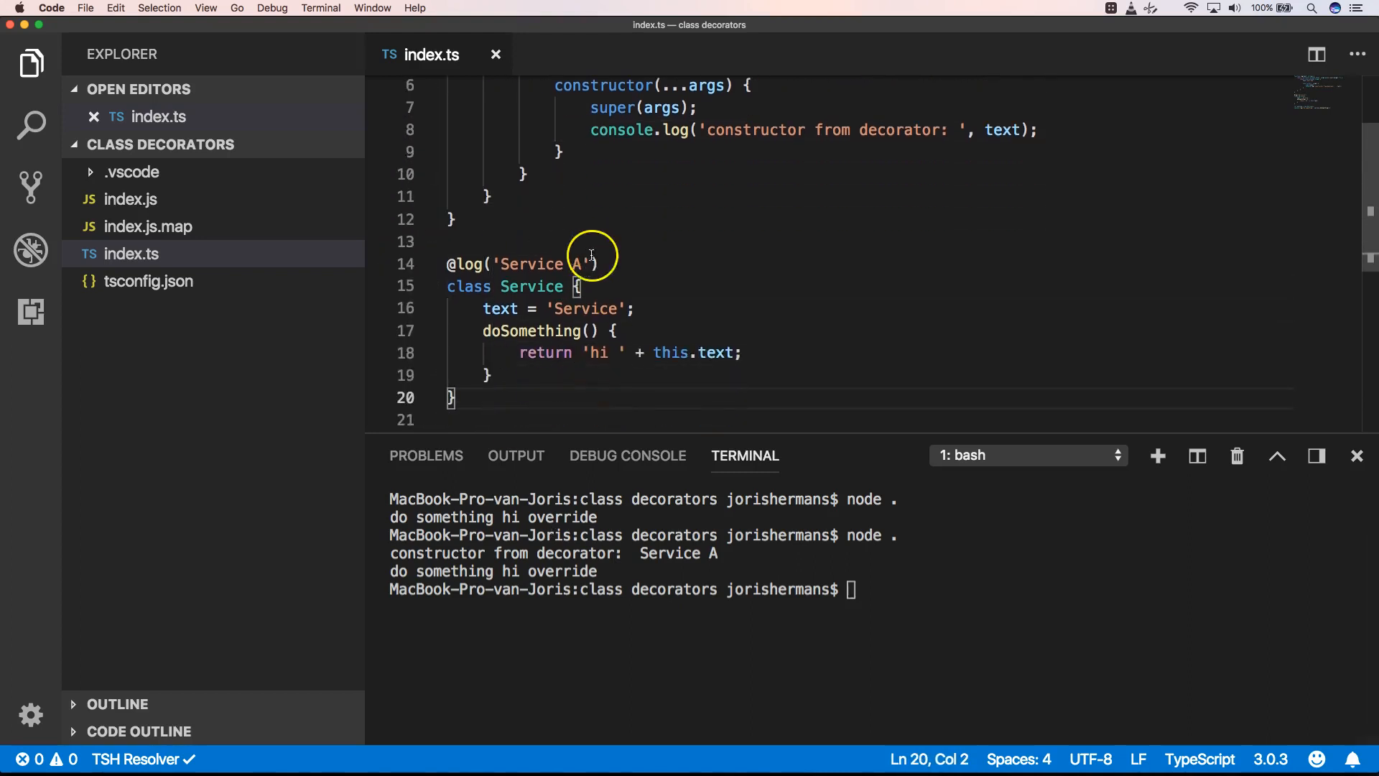
# Step: Add constructor() { console.log('hi from class Service'); } to Service and save
pyautogui.press('Enter')
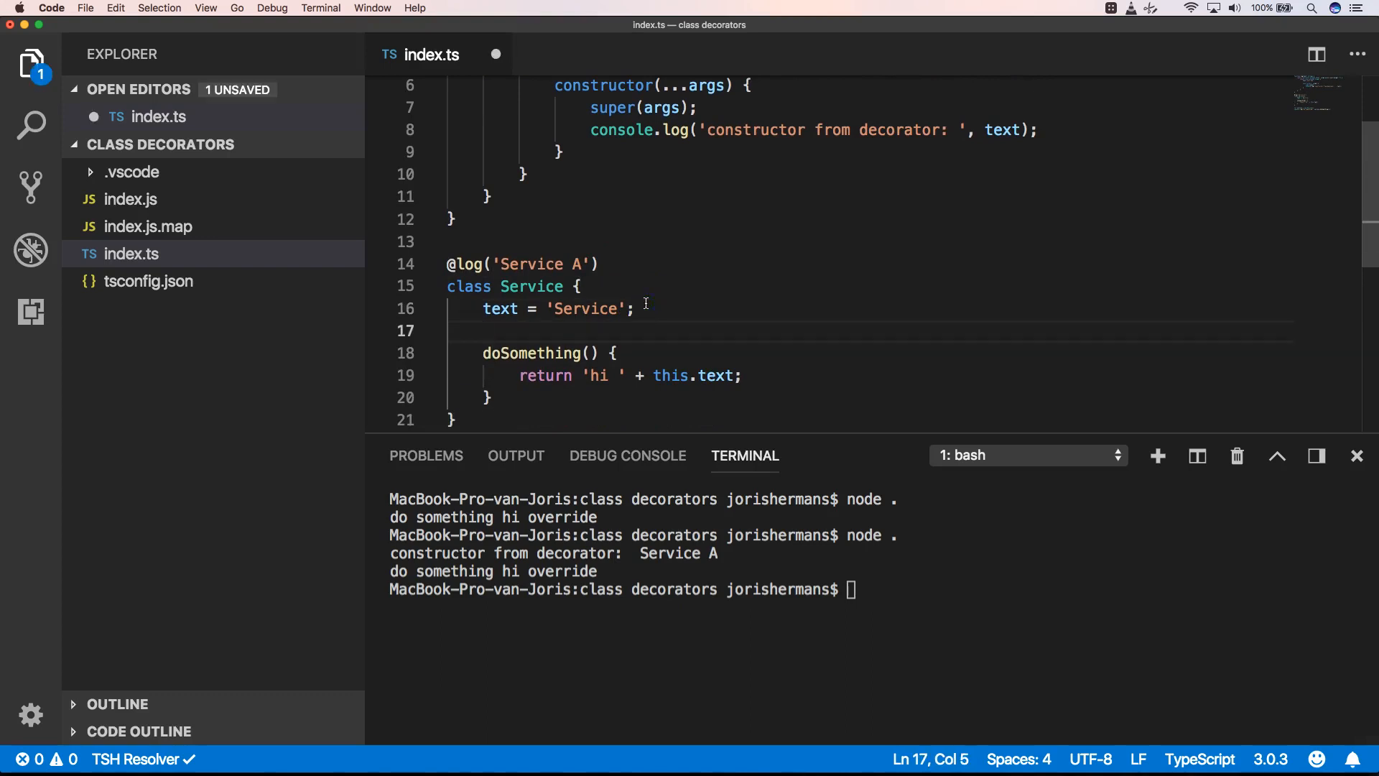
pyautogui.write('constructor() {')
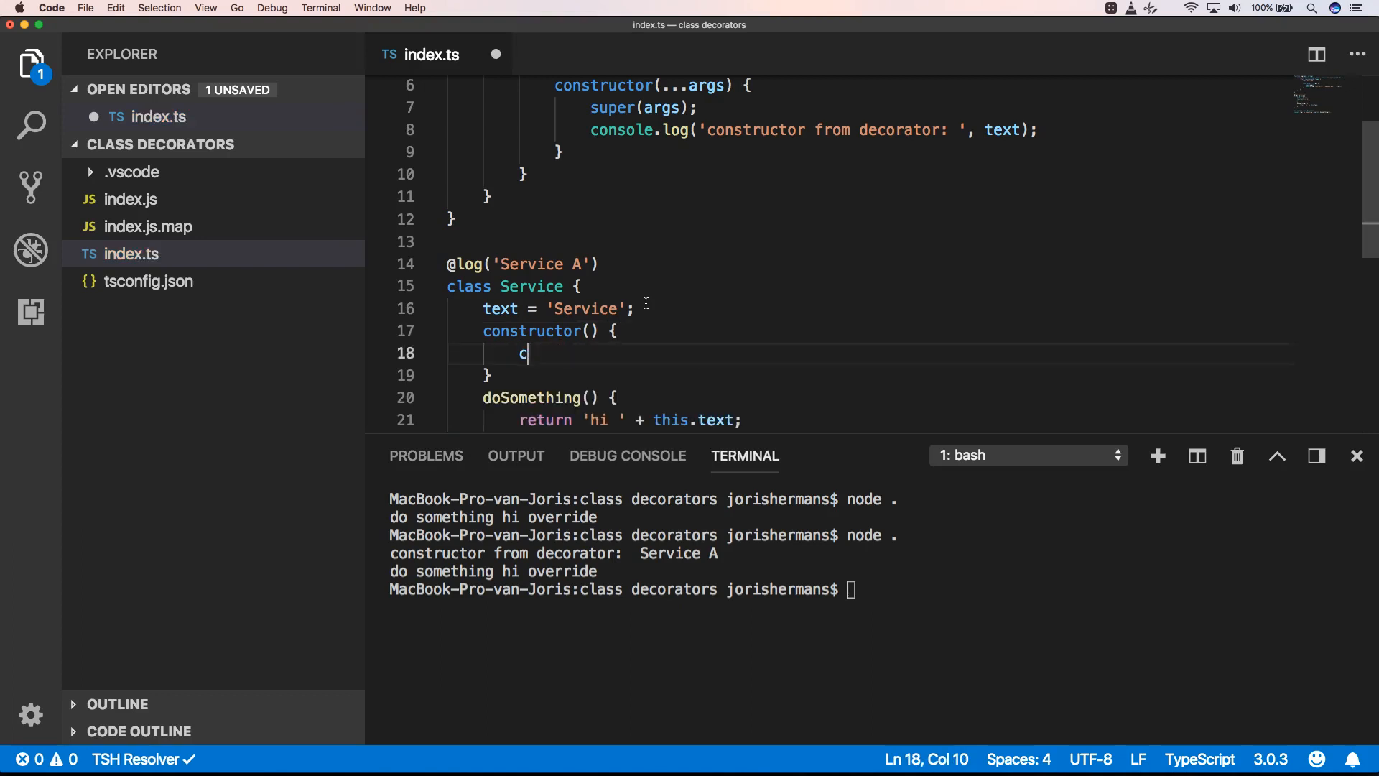
pyautogui.write("onsole.log('hi from")
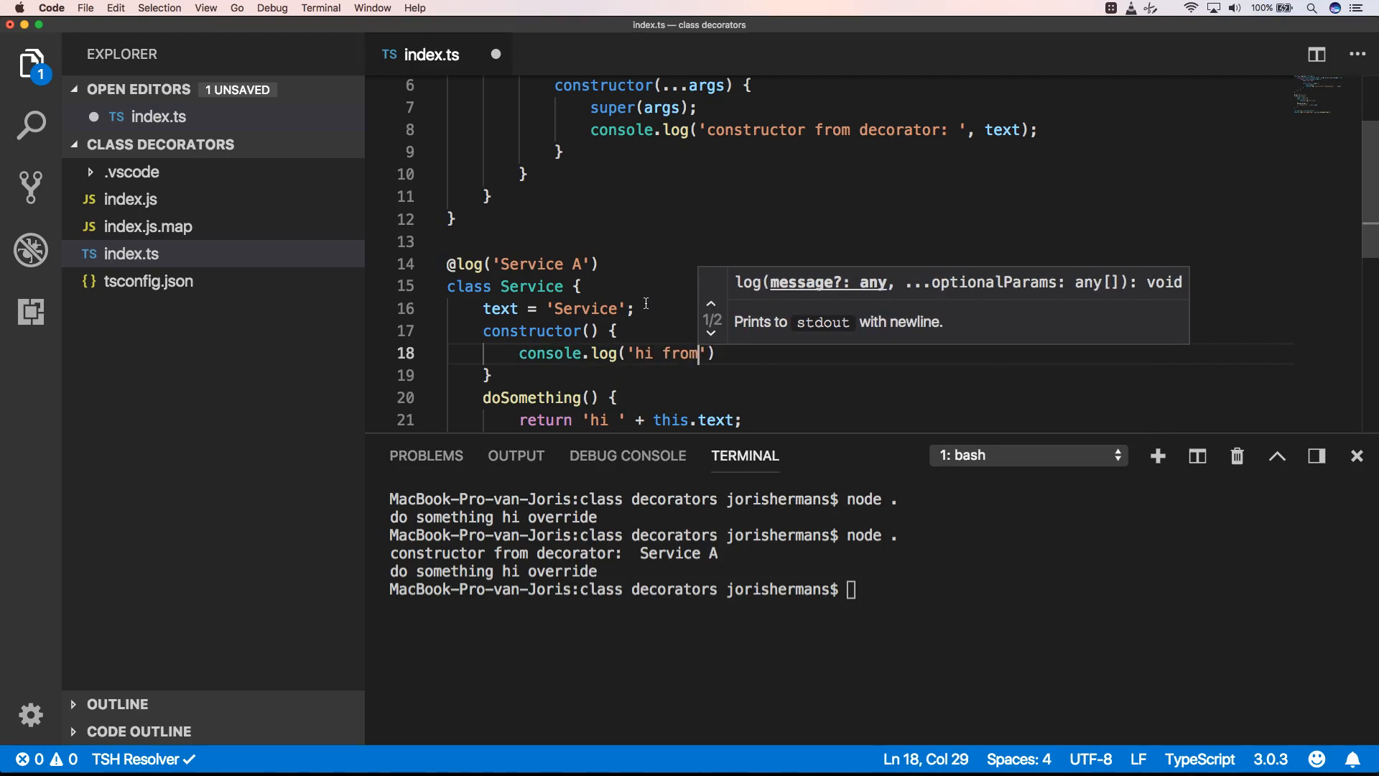
pyautogui.write('class Service')
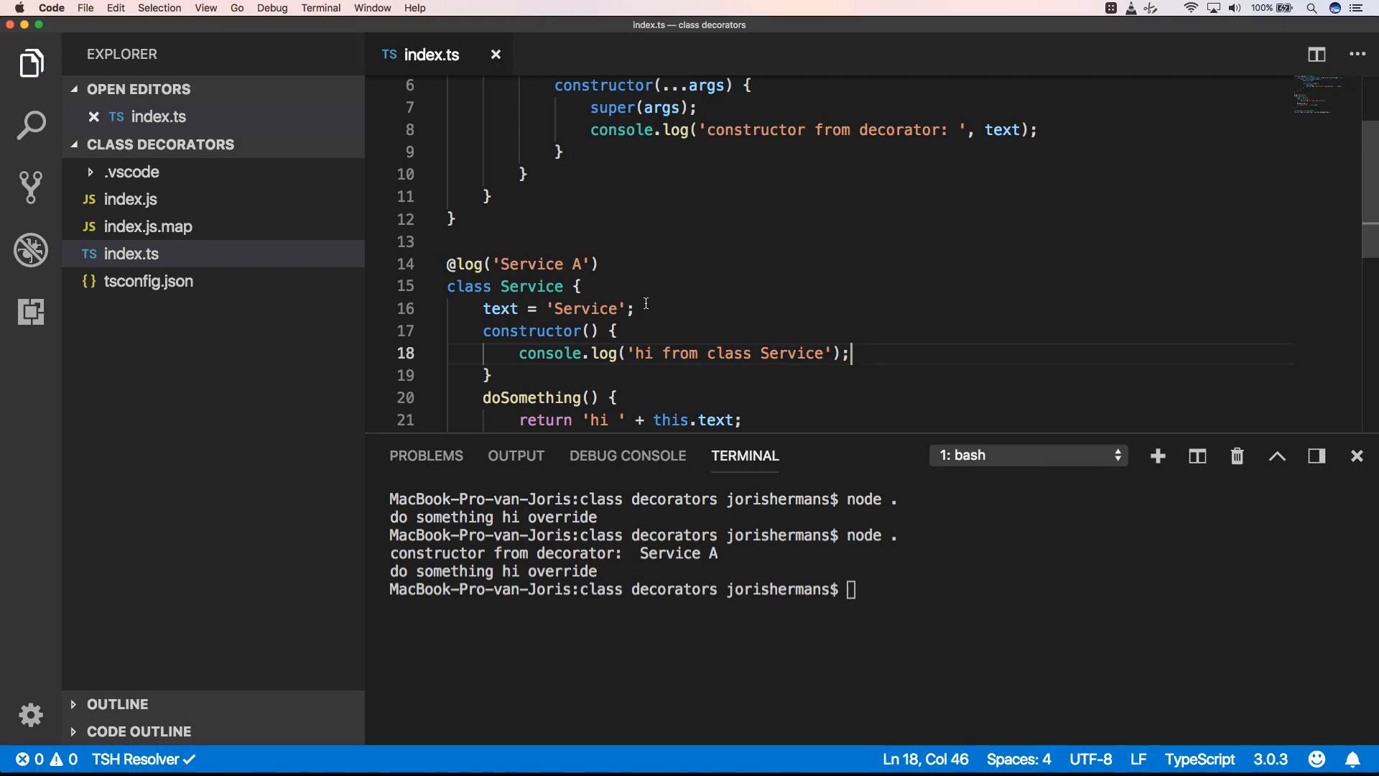
pyautogui.moveTo(790, 173)
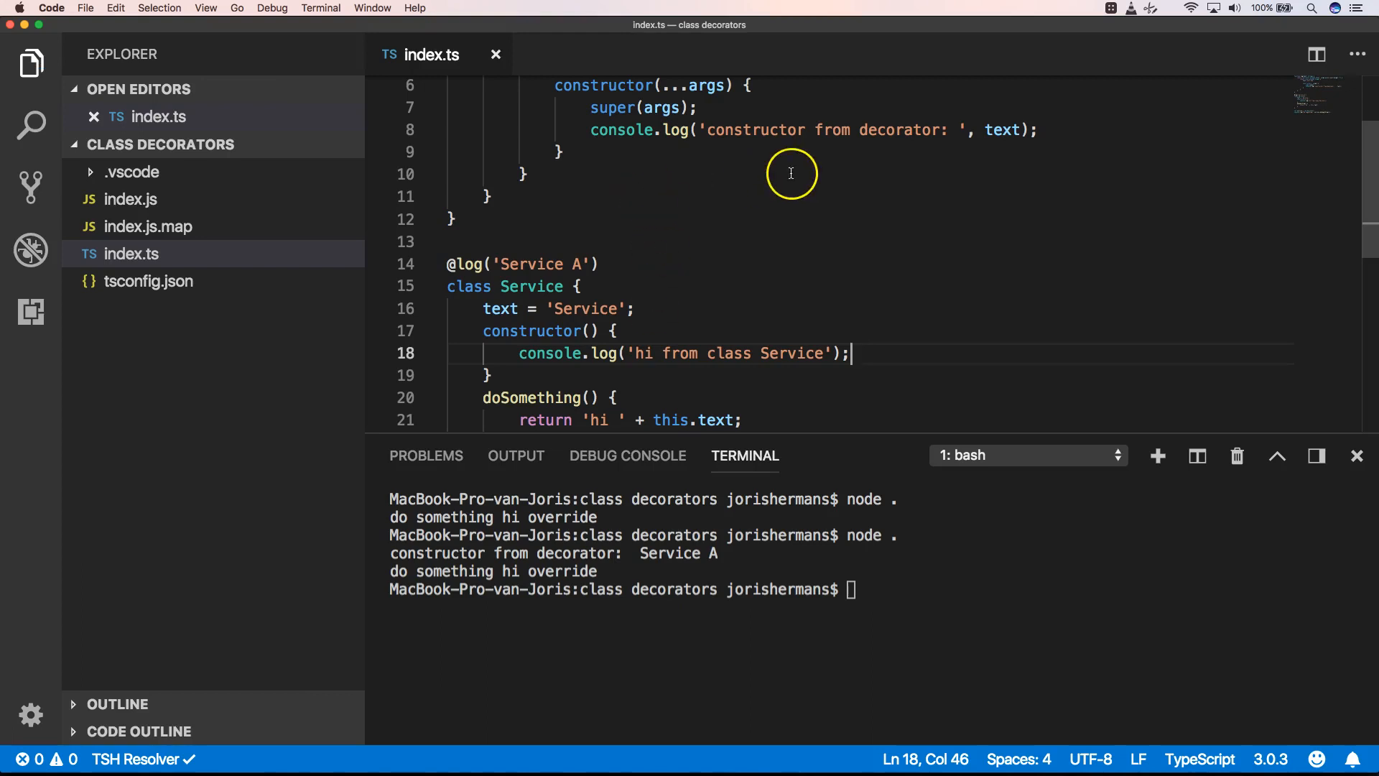
pyautogui.moveTo(992, 158)
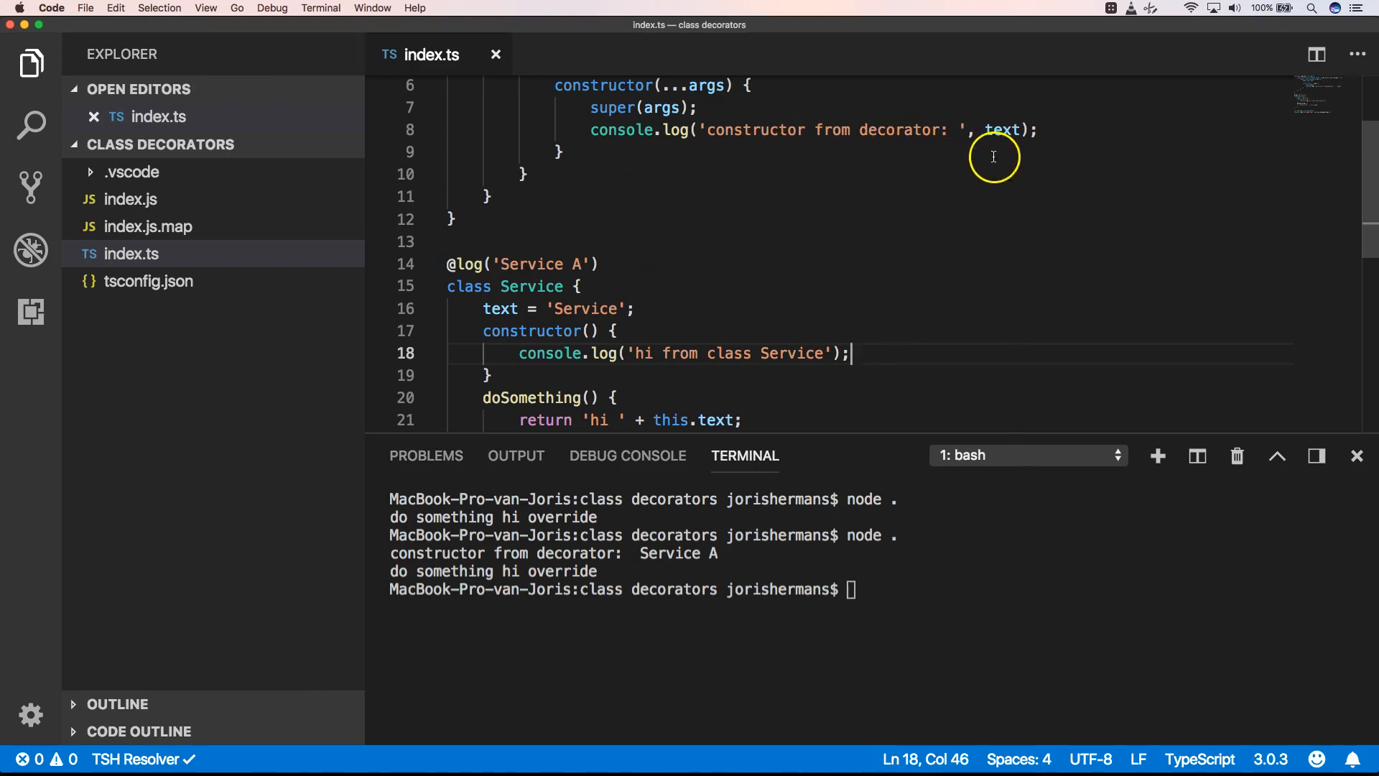
# Step: Rerun node . showing "hi from class Service" before the decorator message, then scroll to the top
pyautogui.click(910, 161)
pyautogui.write('no')
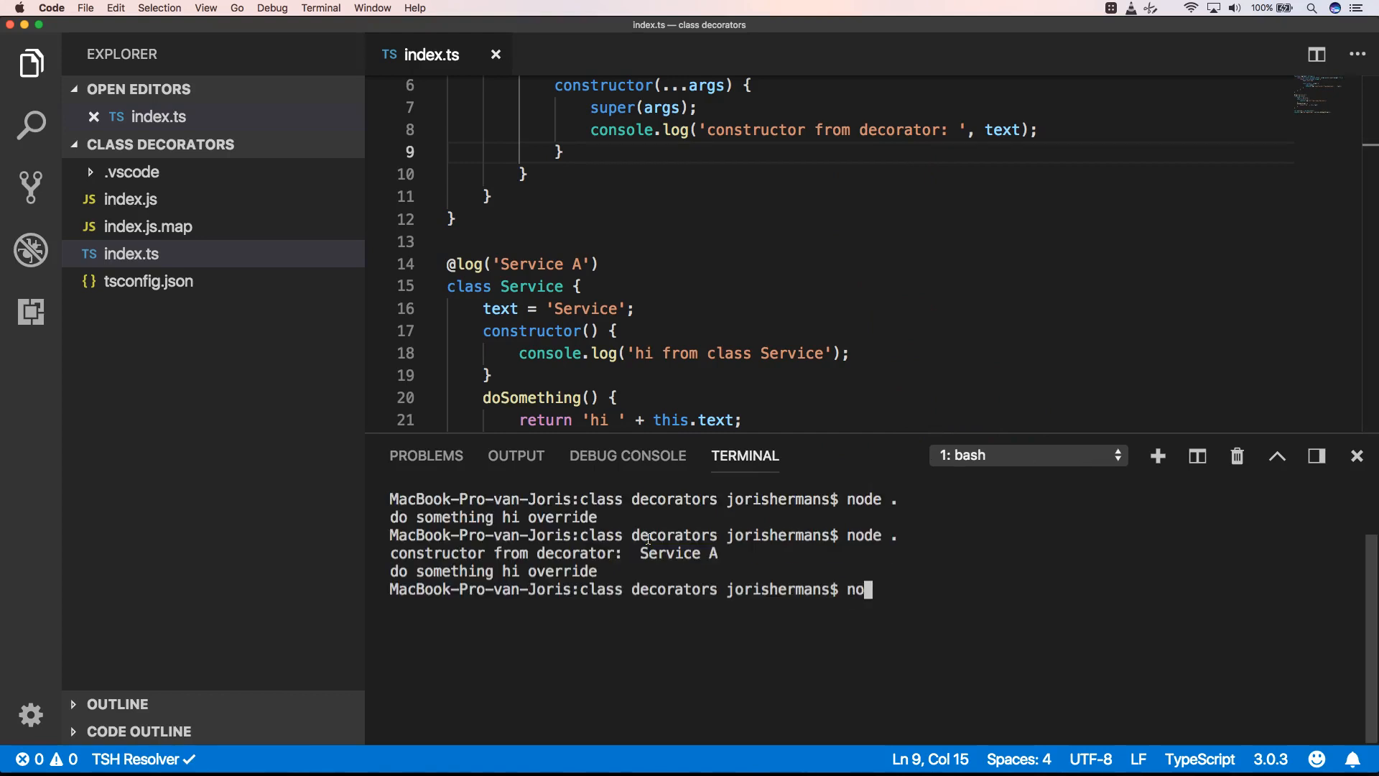
pyautogui.write('de .')
pyautogui.press('Return')
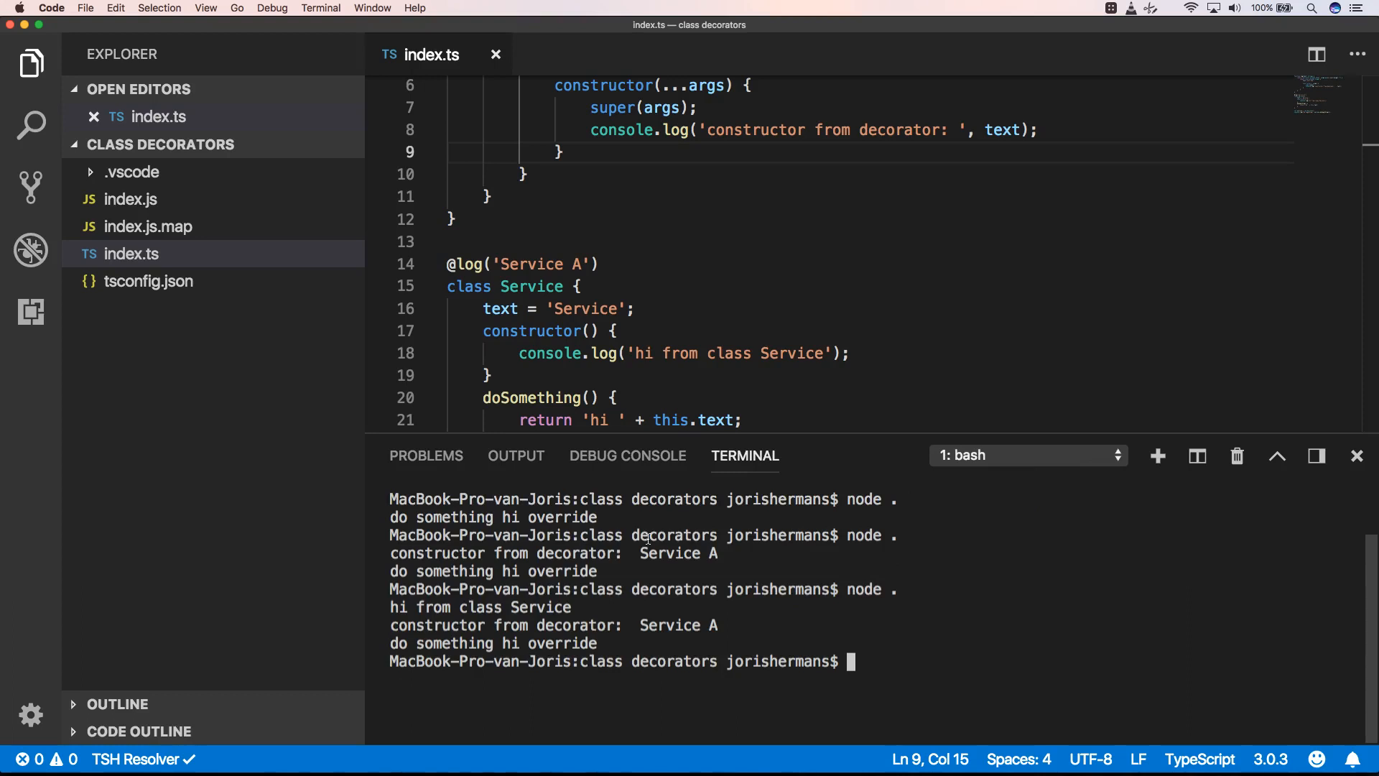
pyautogui.click(675, 353)
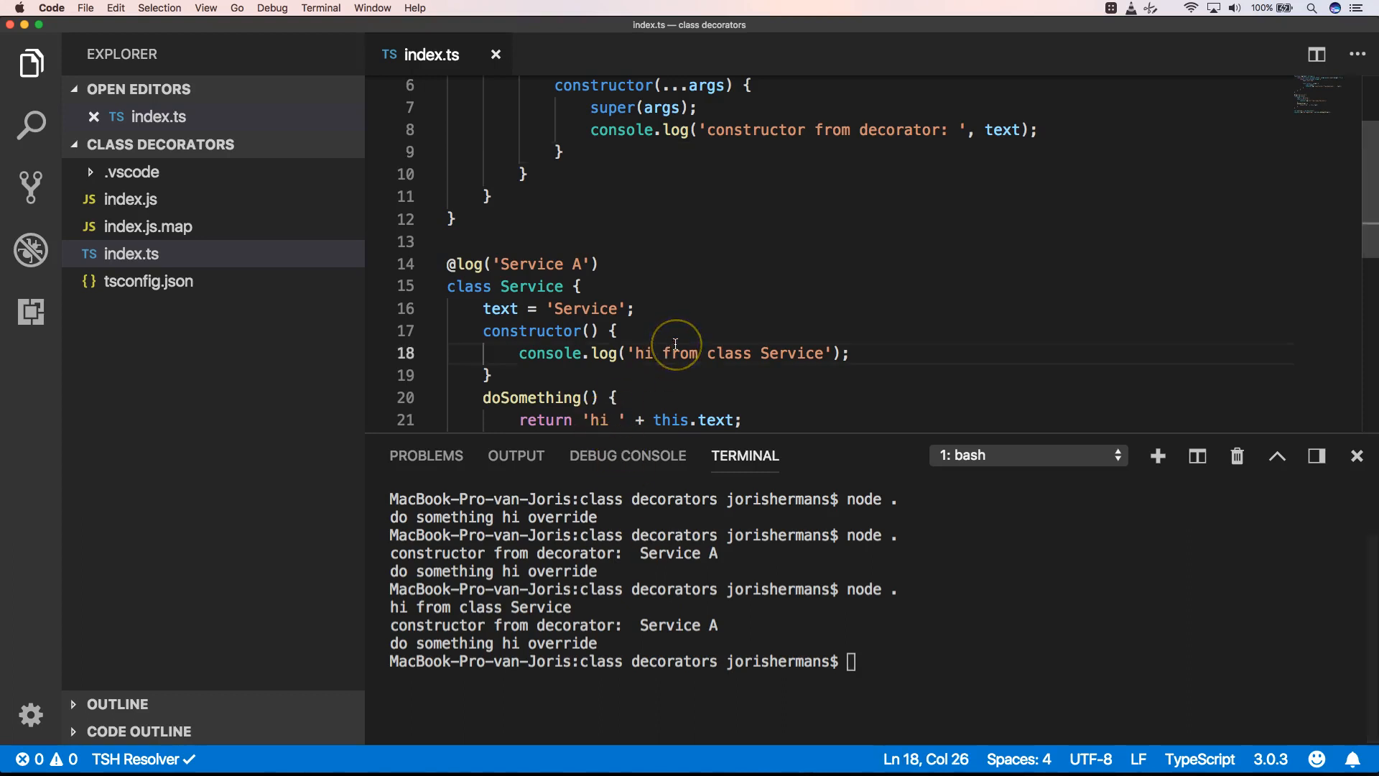
pyautogui.scroll(3)
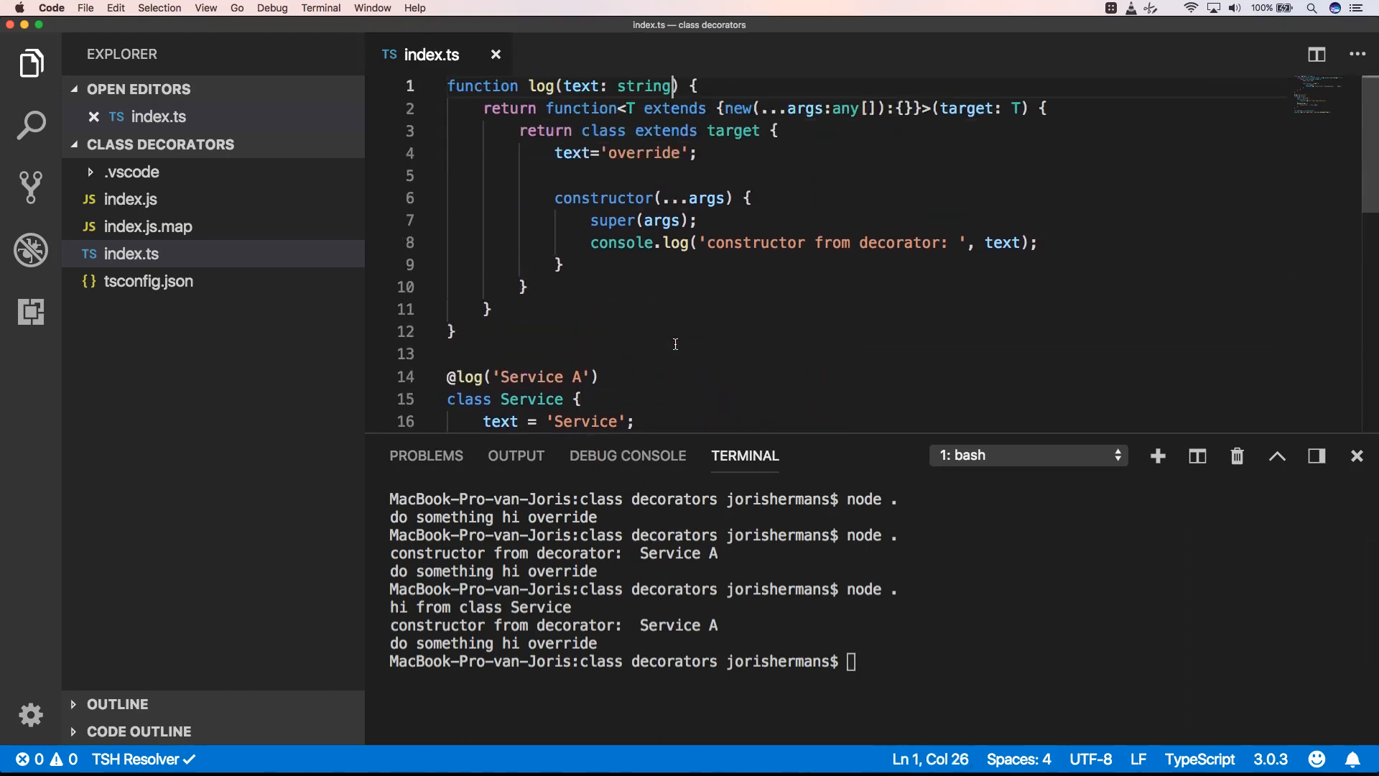